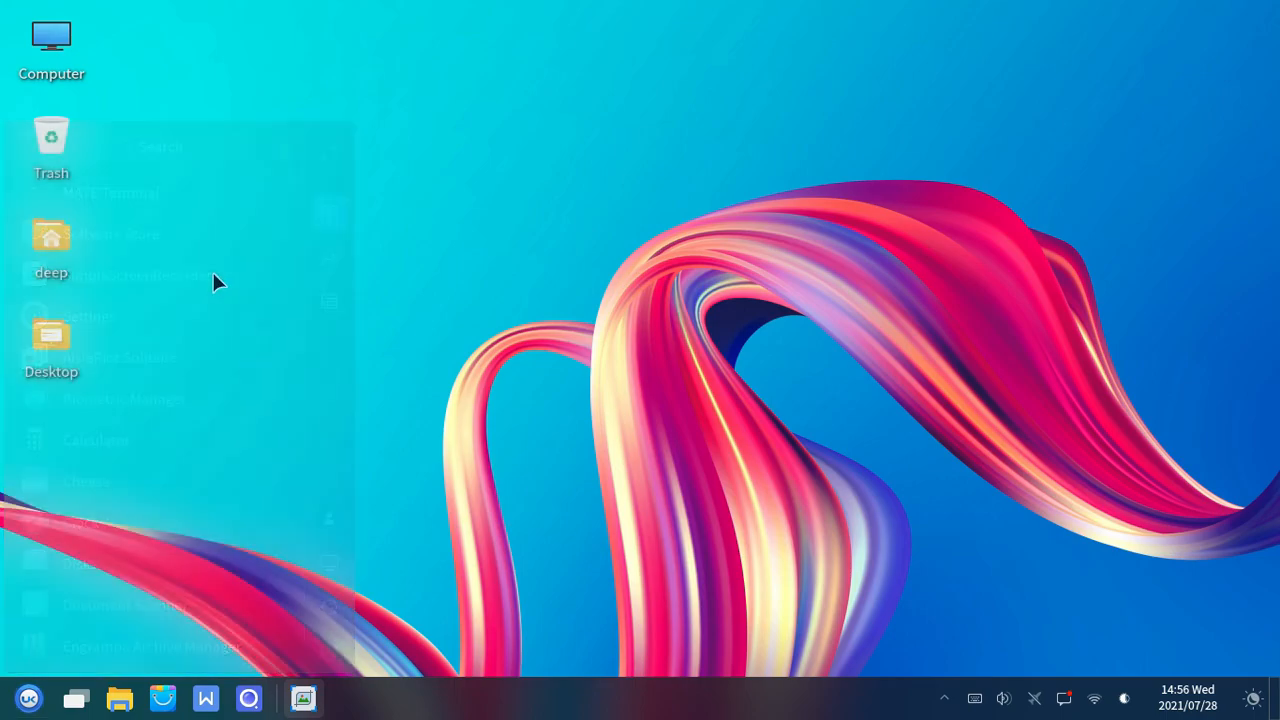
Launch Firefox from the applications menu by searching 'fir'
left_click(28, 698)
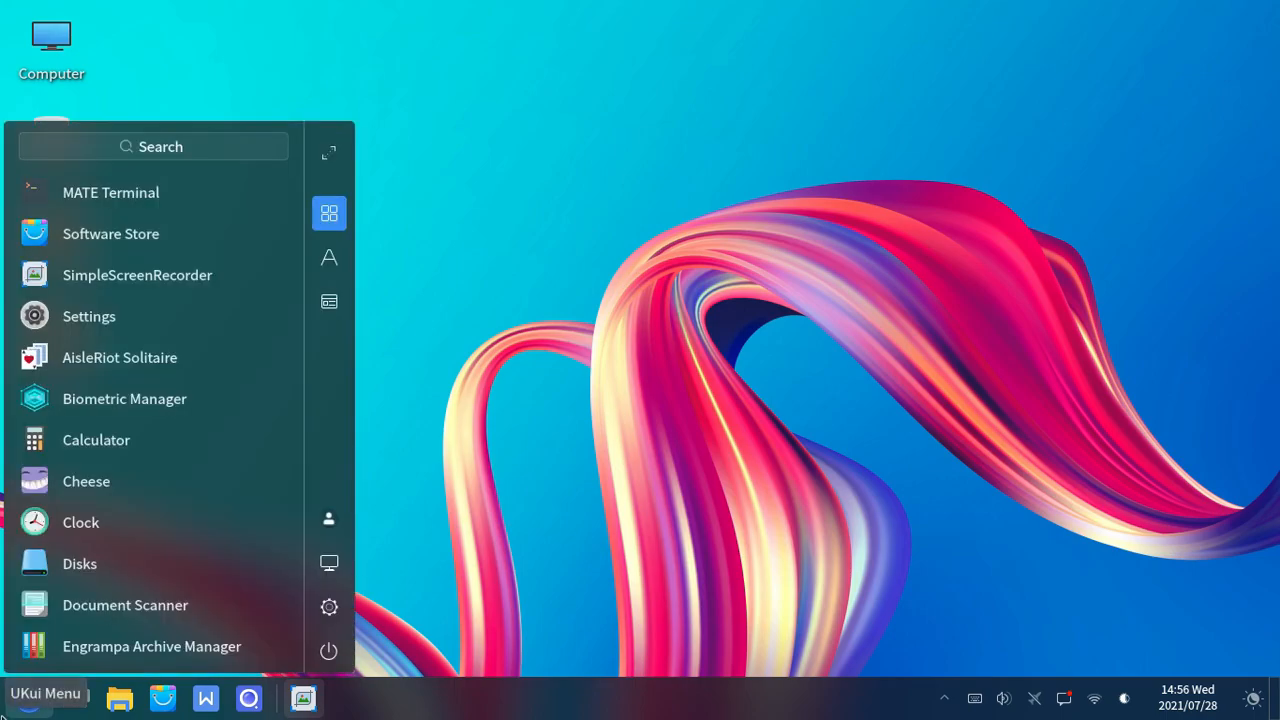
type("fir")
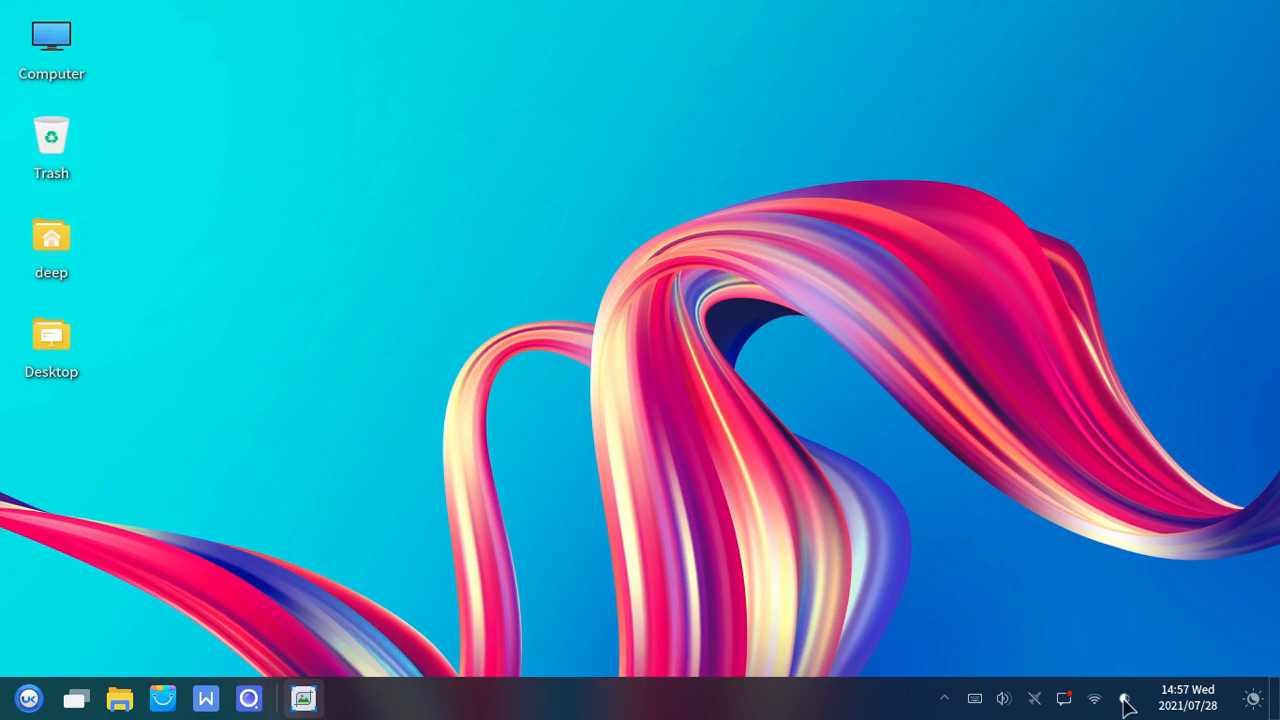
right_click(1124, 698)
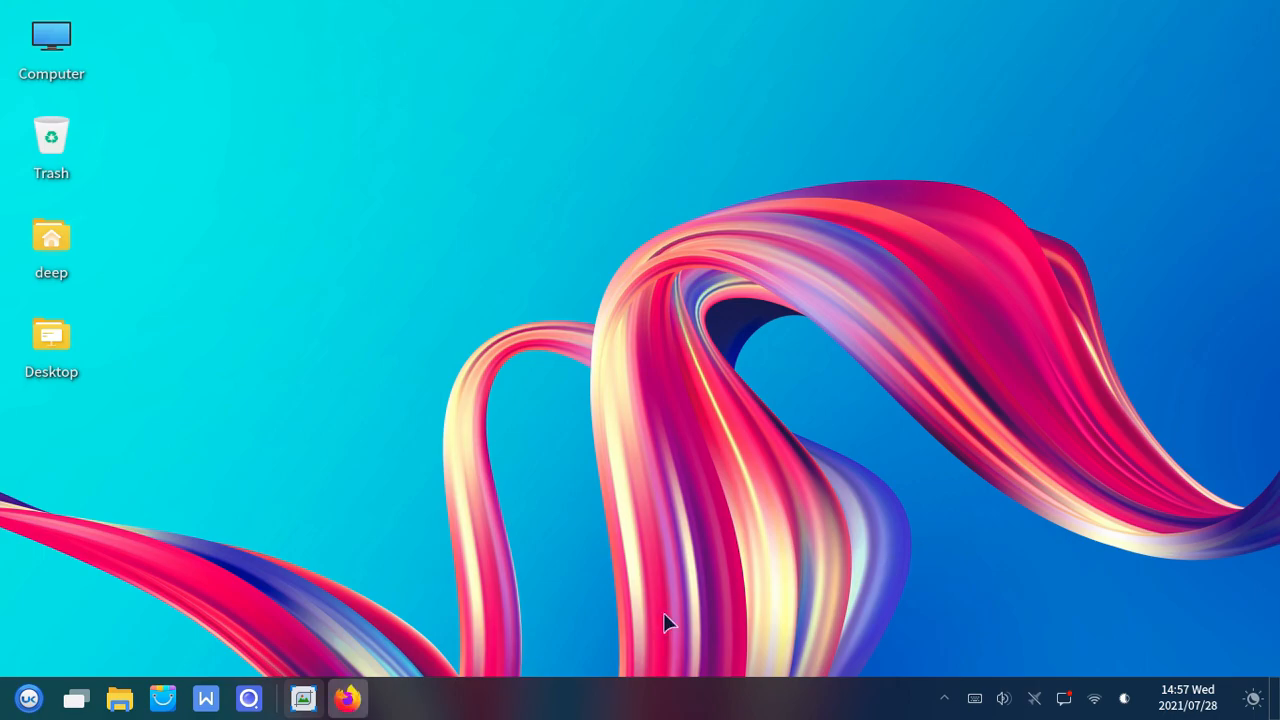
left_click(348, 698)
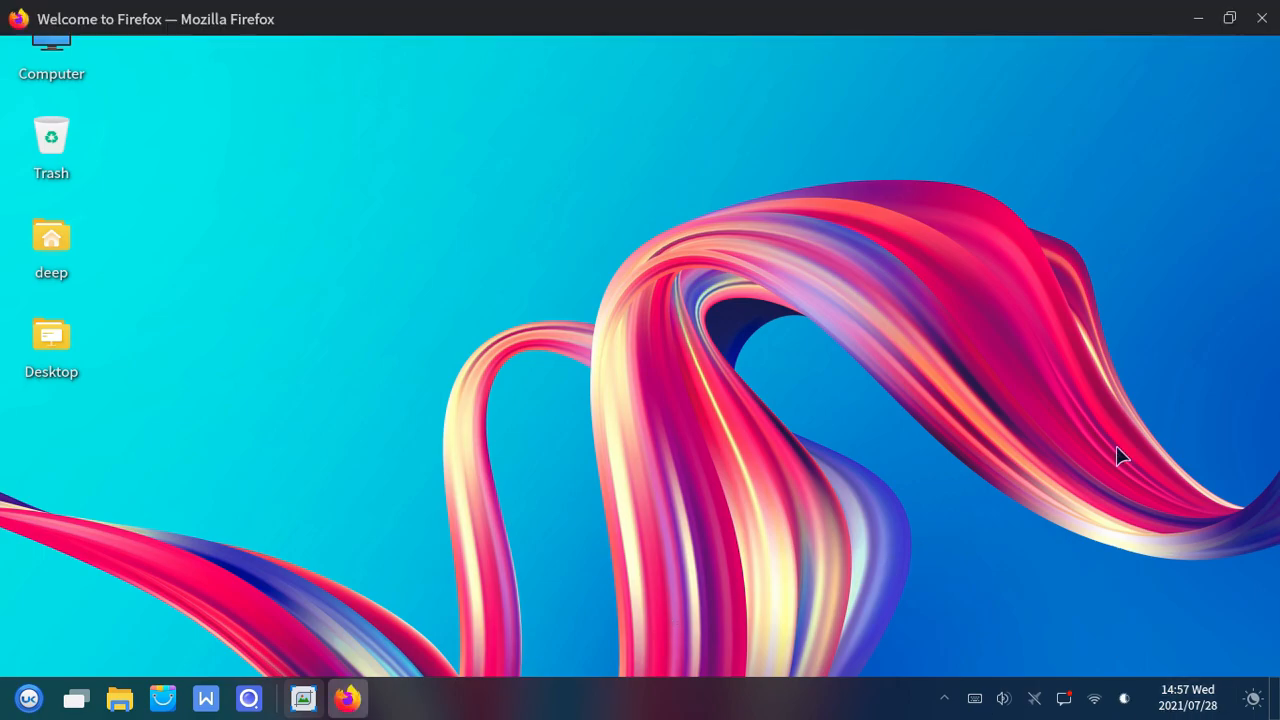
Close Firefox's privacy notice tab and window, then bring the applications menu back up
left_click(348, 696)
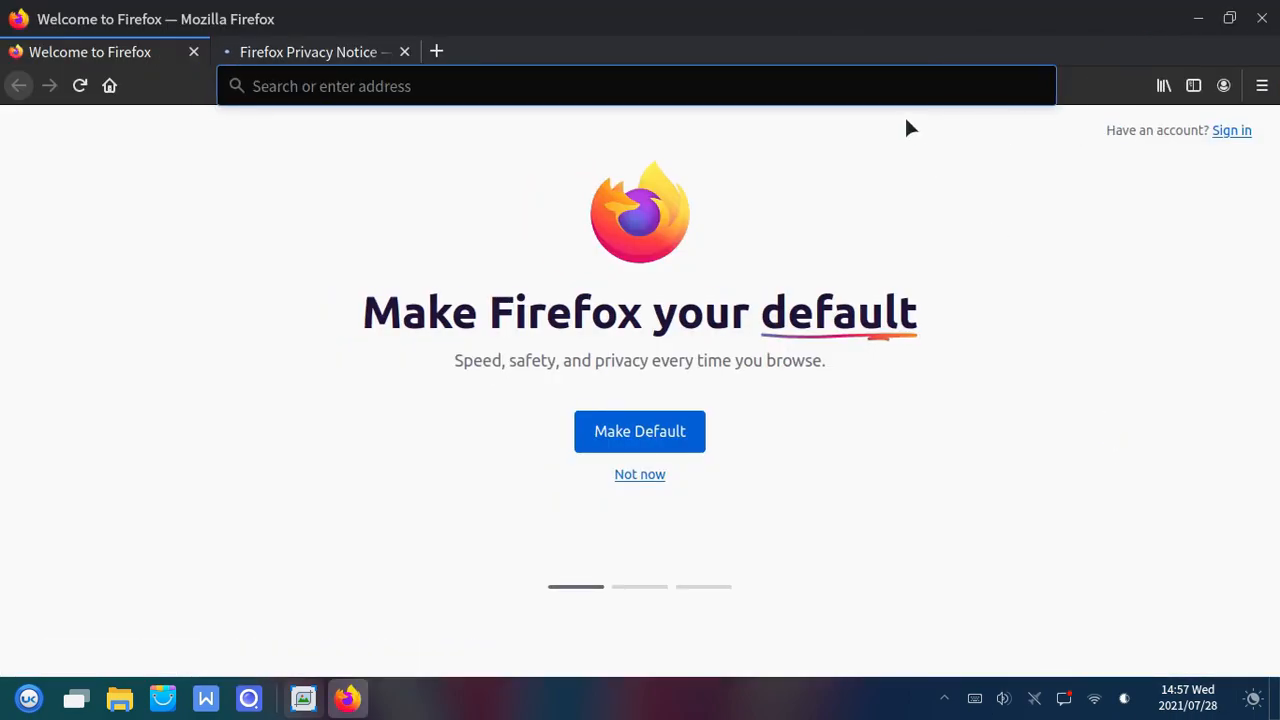
left_click(404, 52)
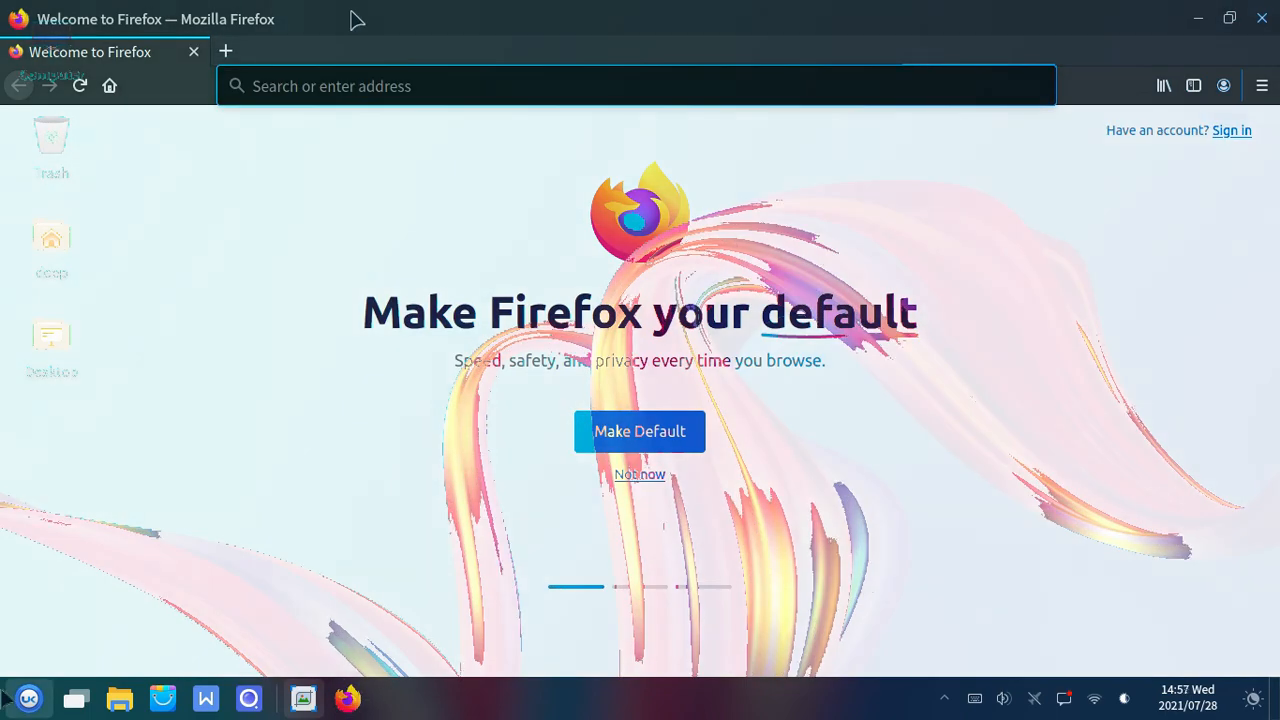
left_click(28, 698)
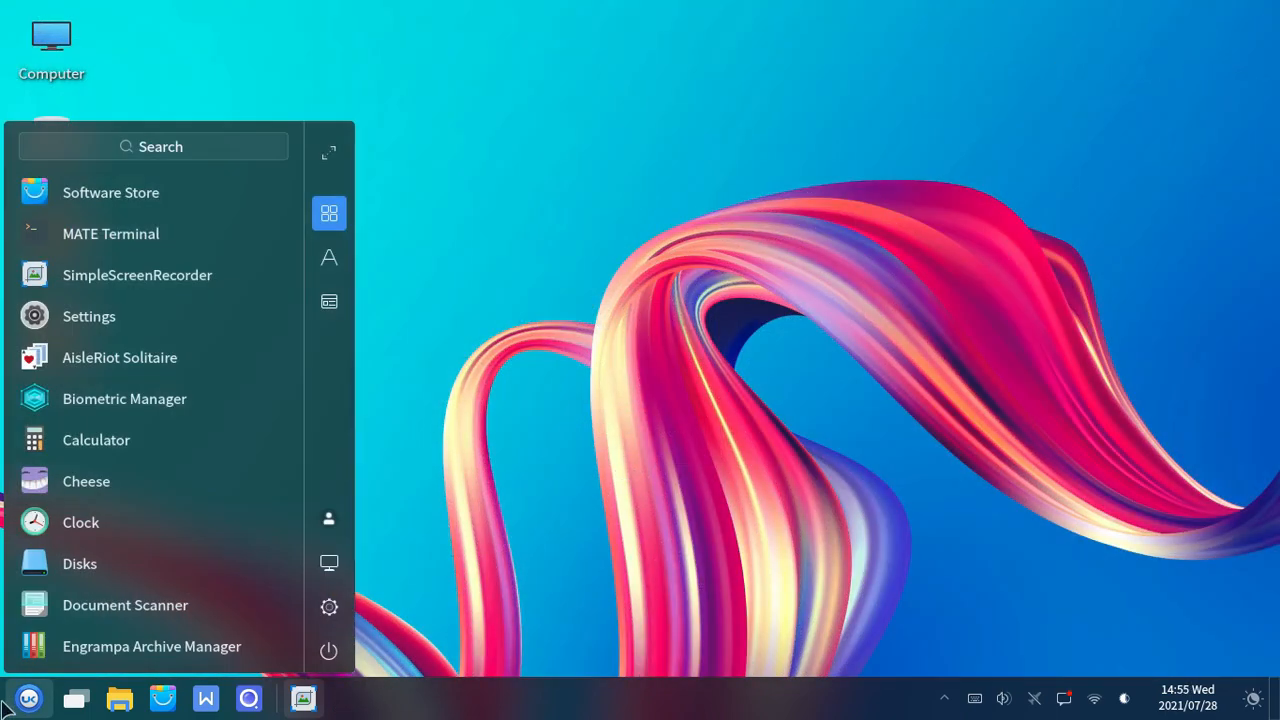
Run 'sudo apt install preload' in a newly launched MATE Terminal
left_click(110, 232)
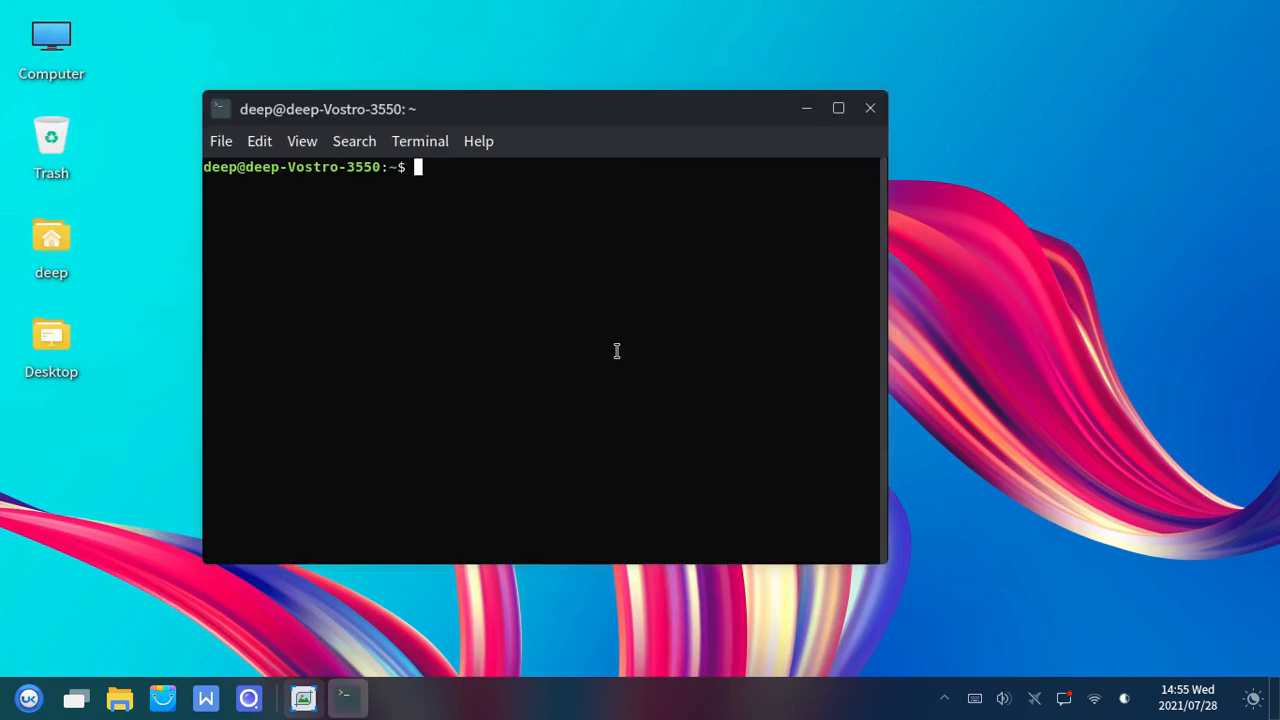
mouse_move(844, 128)
type("sudo apt in")
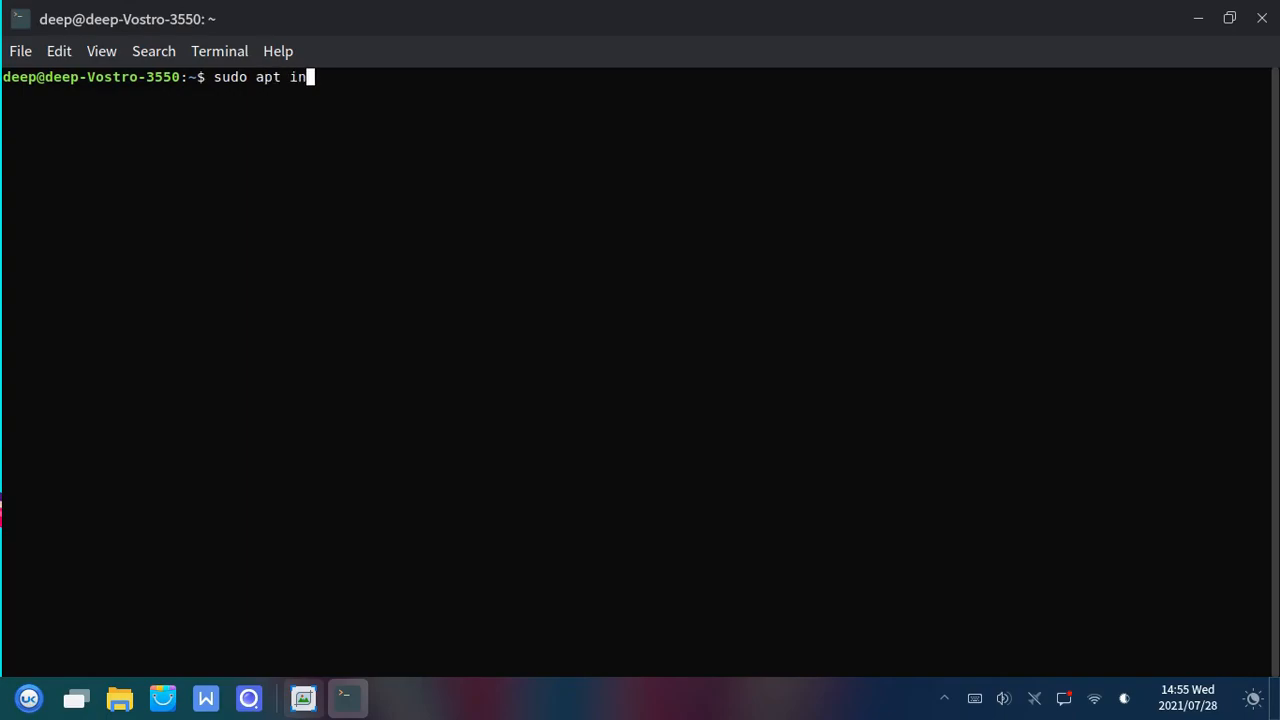
type("stall preloa")
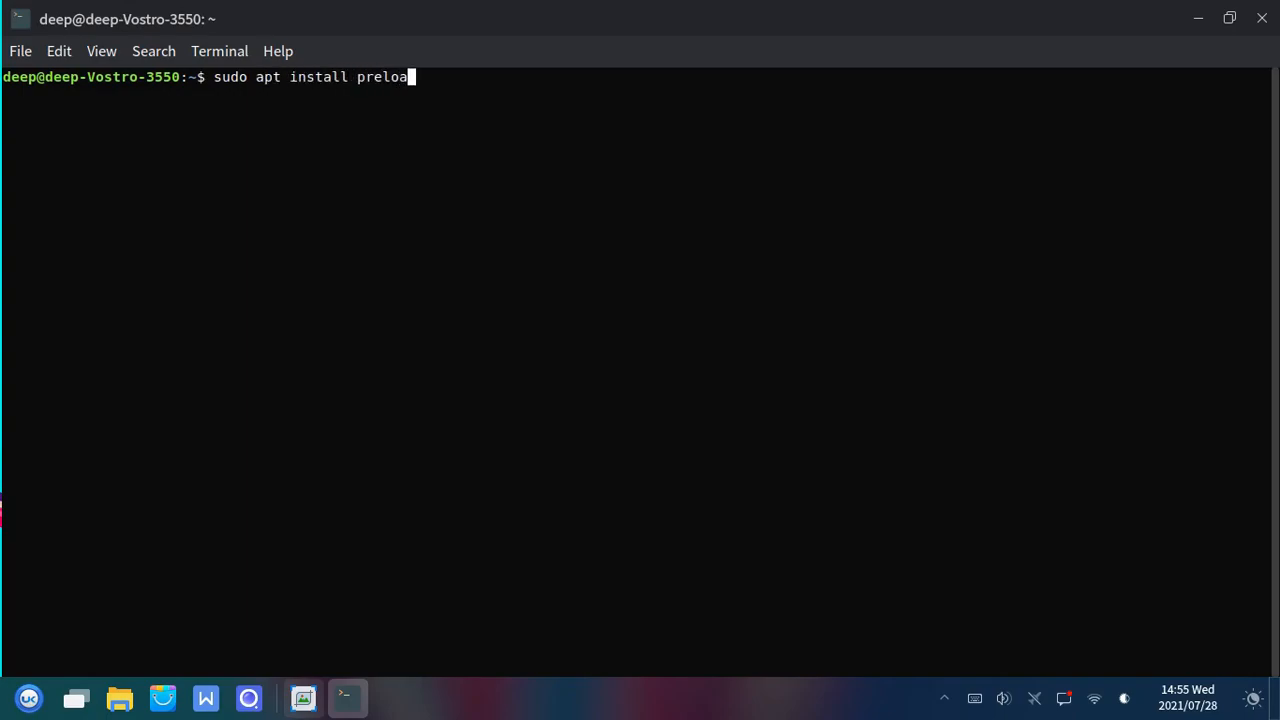
key("Return")
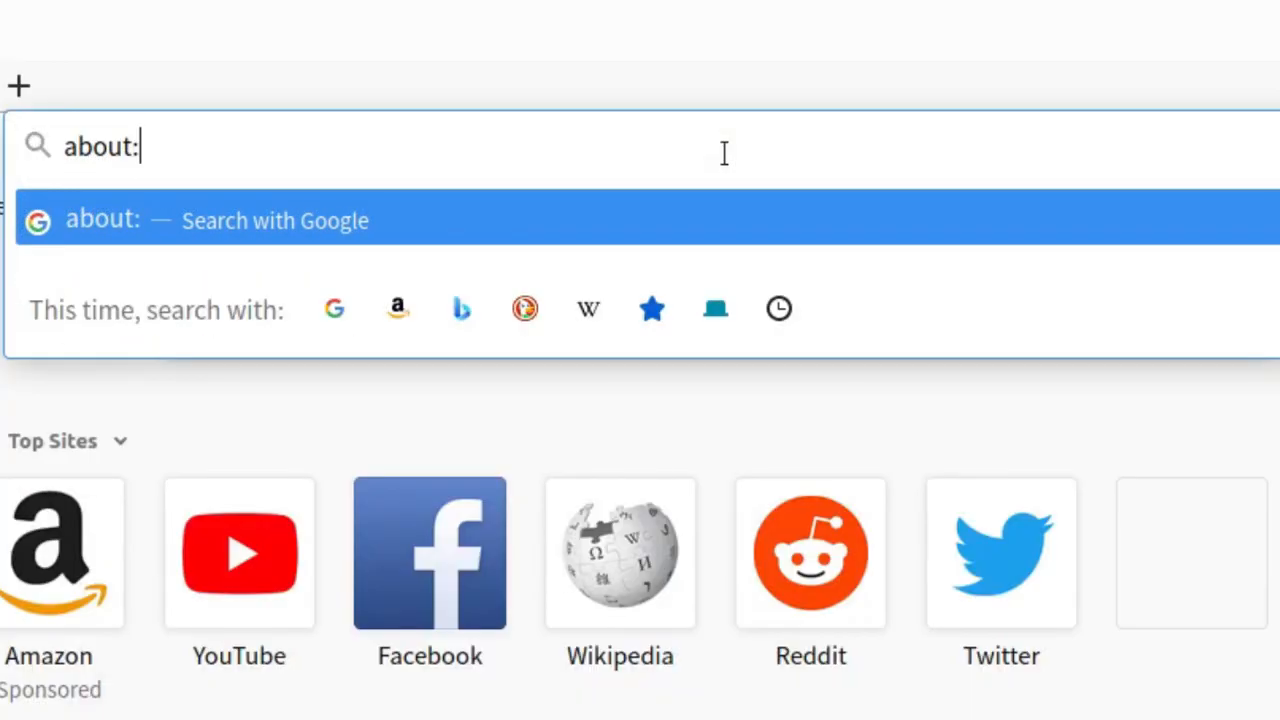
Reach Firefox's about:config preferences past the risk warning
type("config")
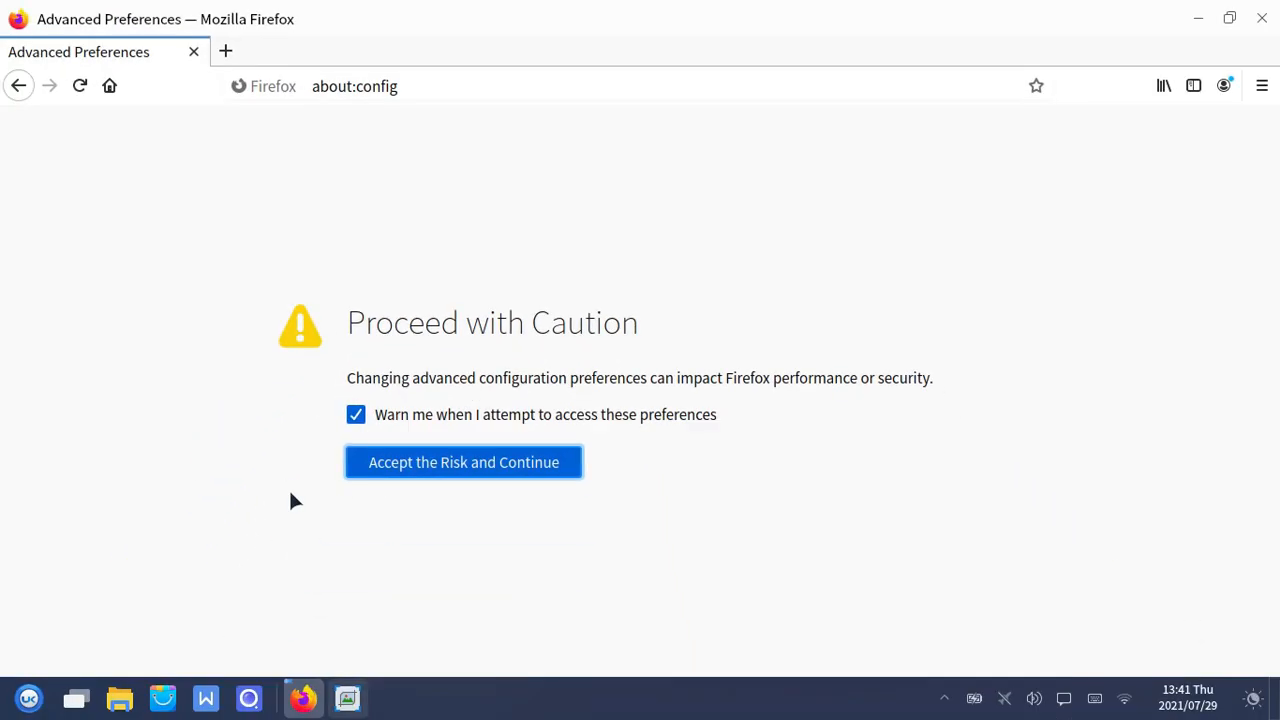
left_click(464, 462)
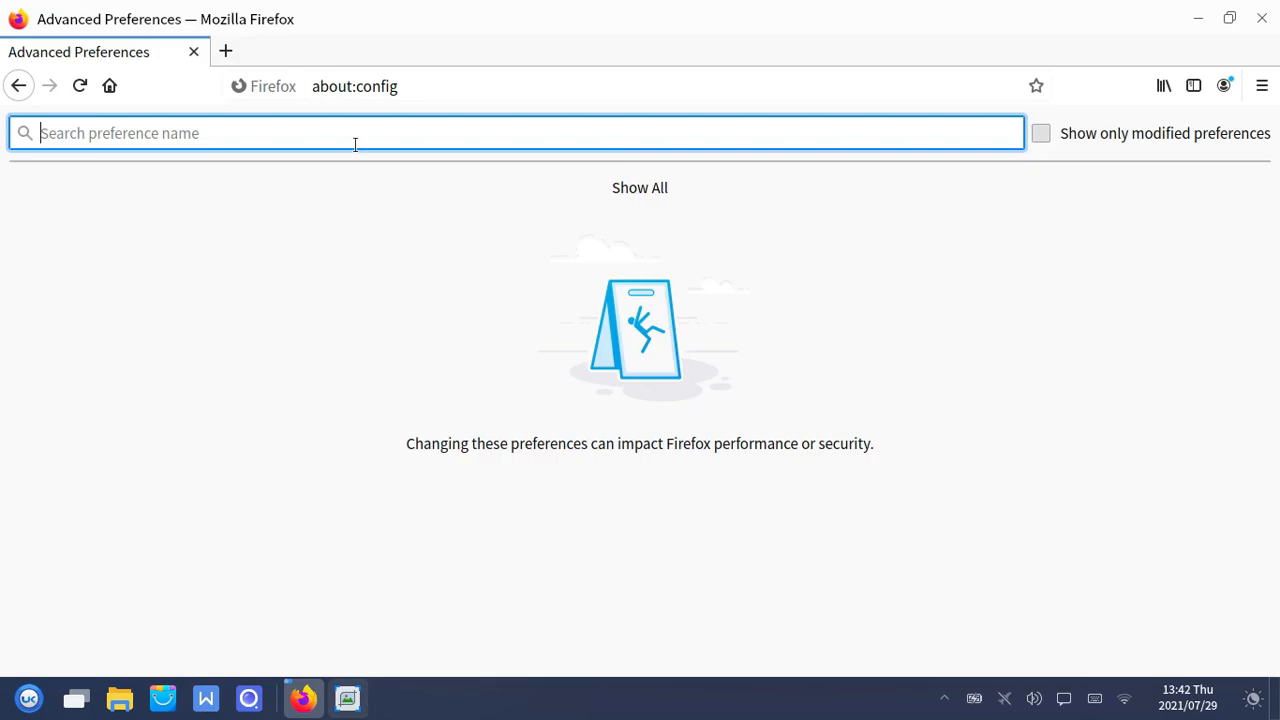
Filter the preferences to 'gfx.we' and toggle gfx.webrender.all
type("gfx")
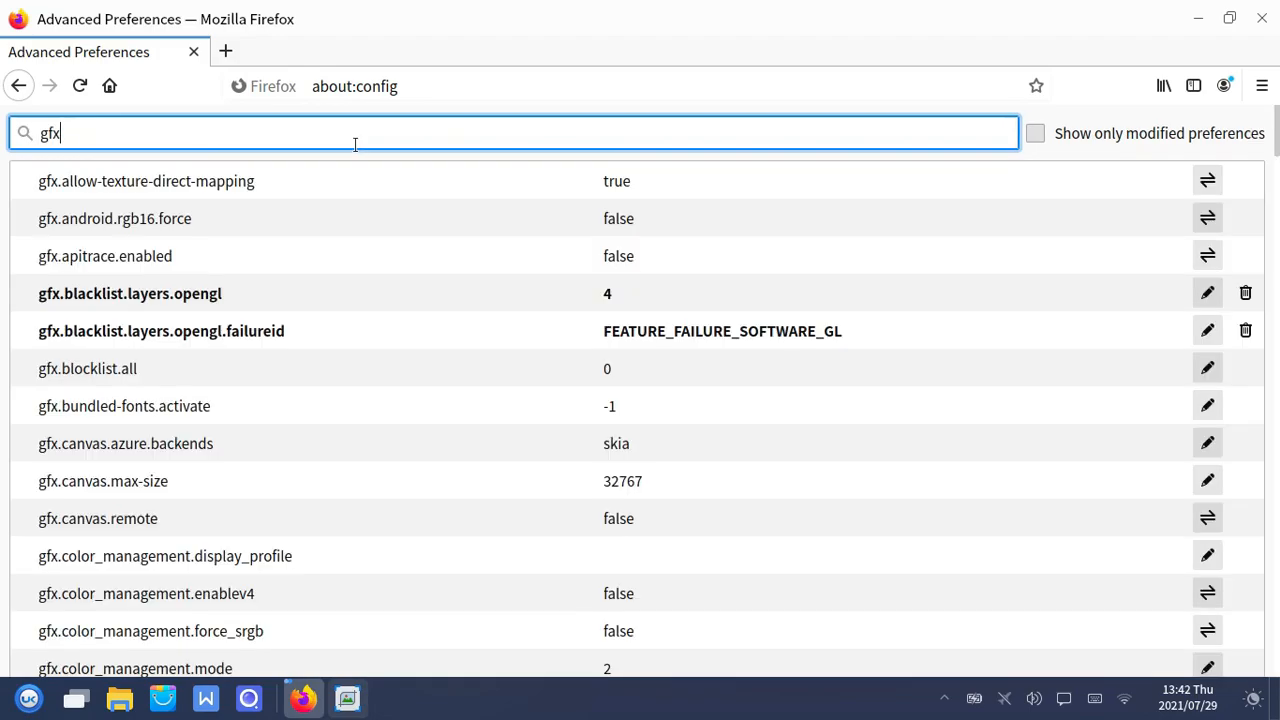
type(".w")
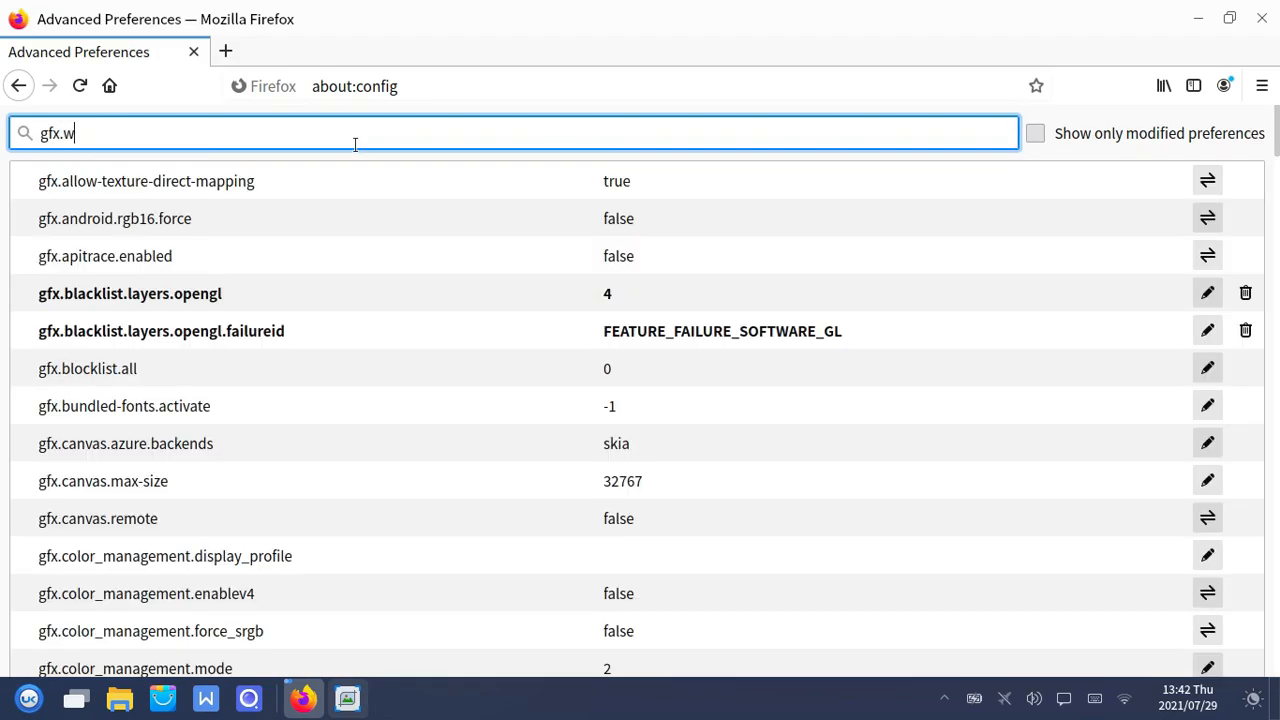
type("e")
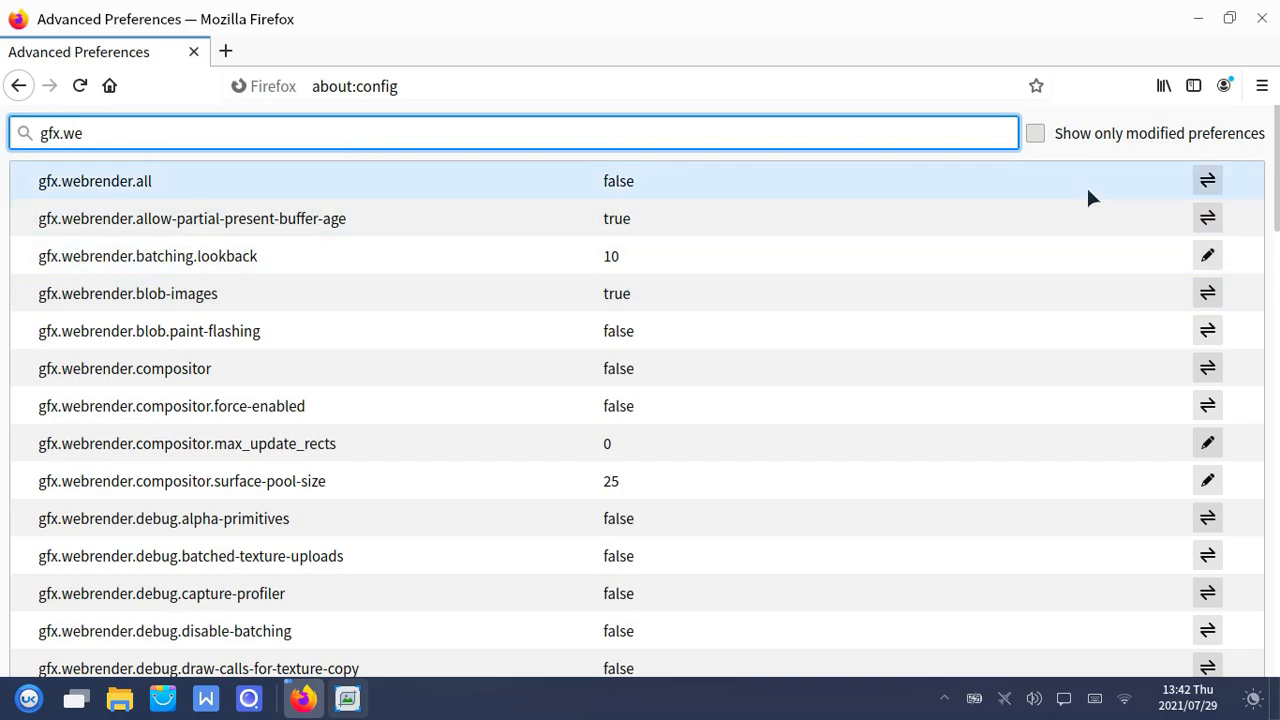
left_click(1208, 180)
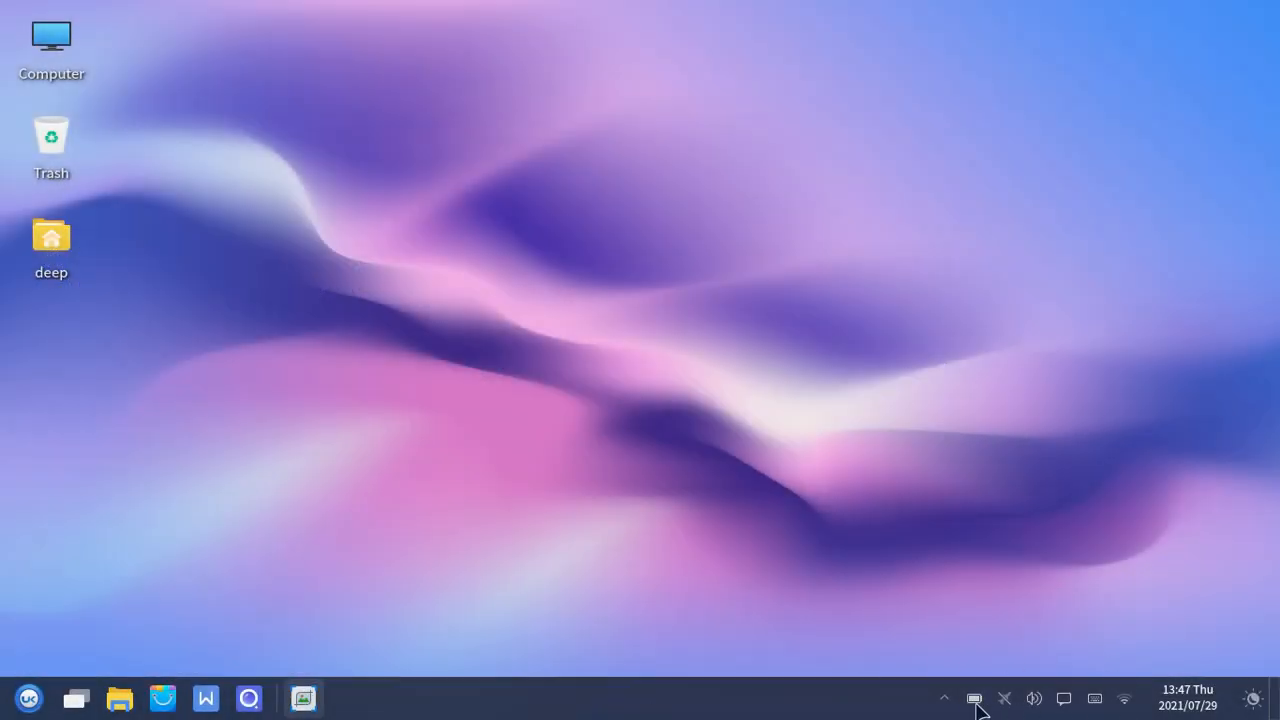
mouse_move(972, 698)
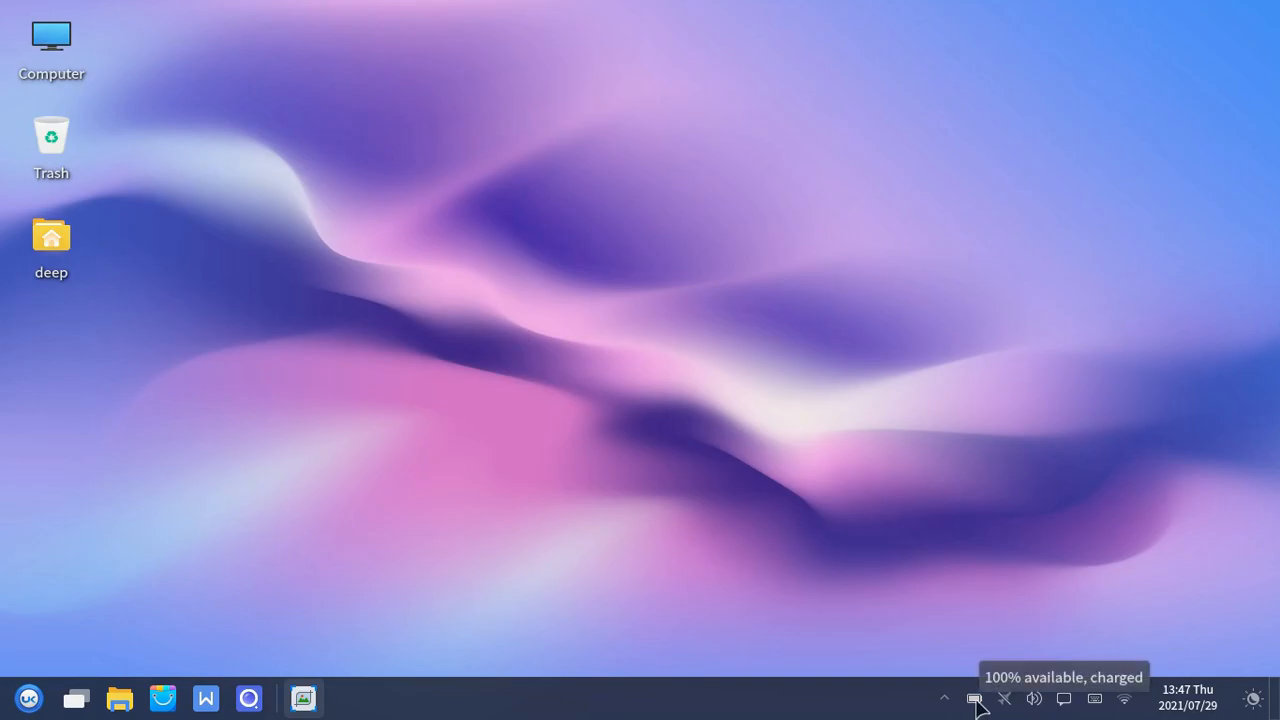
View the laptop battery status from the tray, then bring up the applications menu
left_click(972, 698)
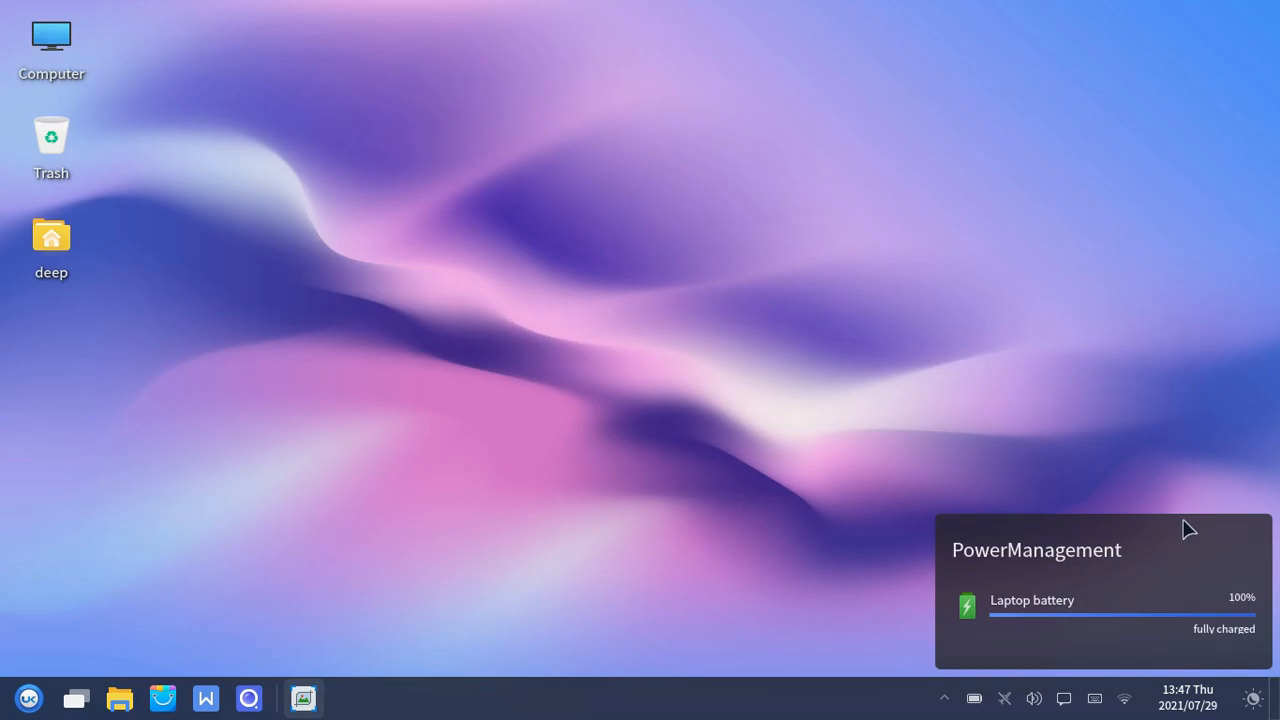
mouse_move(980, 480)
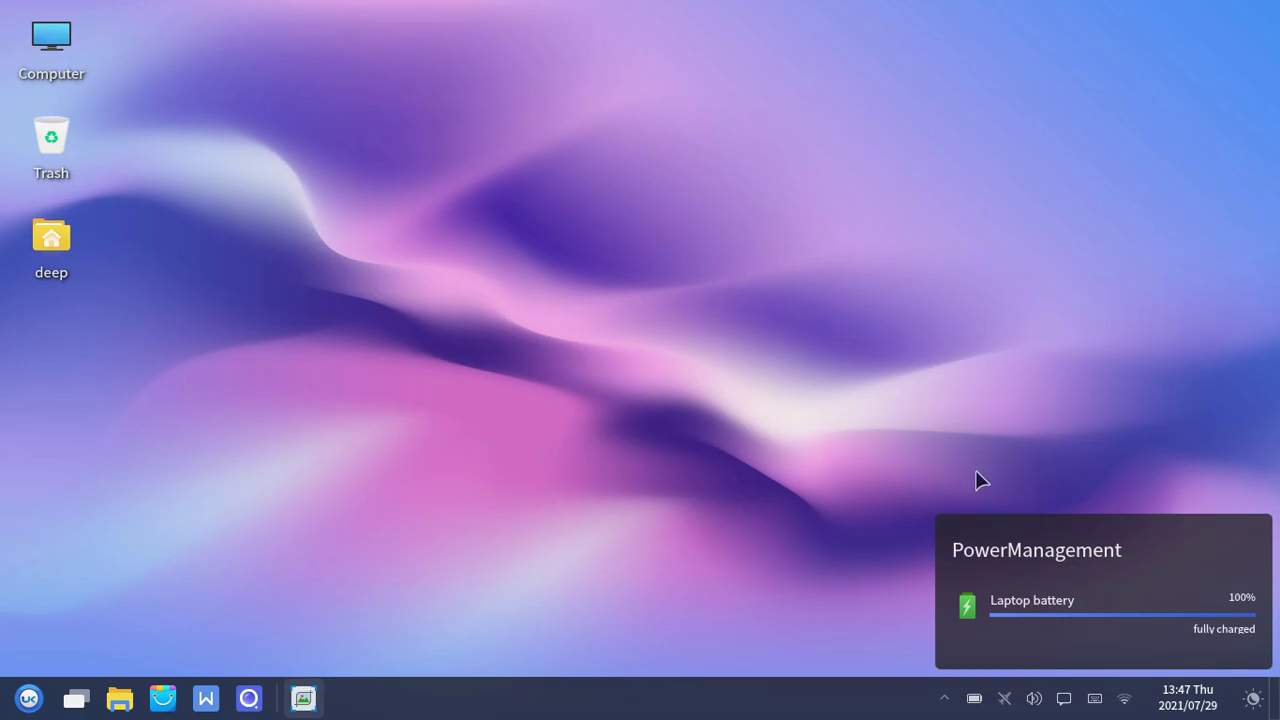
left_click(28, 698)
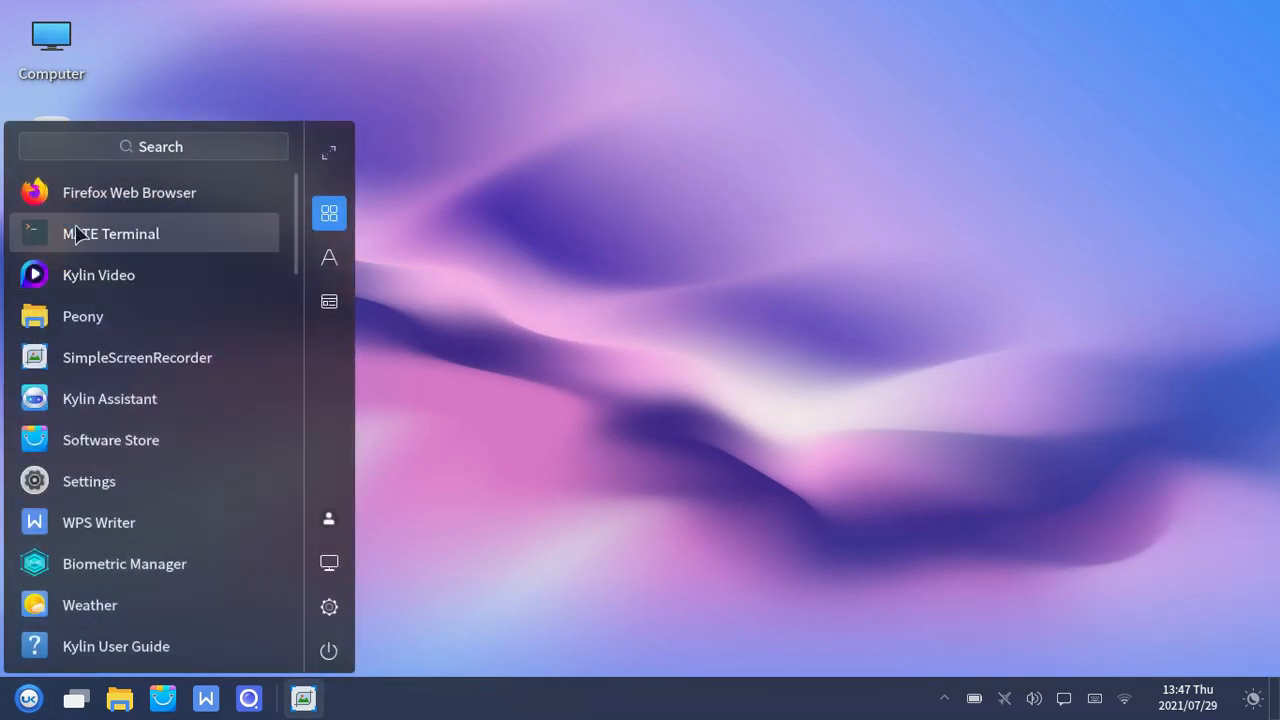
Show the processor details with lscpu in a new MATE Terminal
left_click(112, 232)
type("lsc")
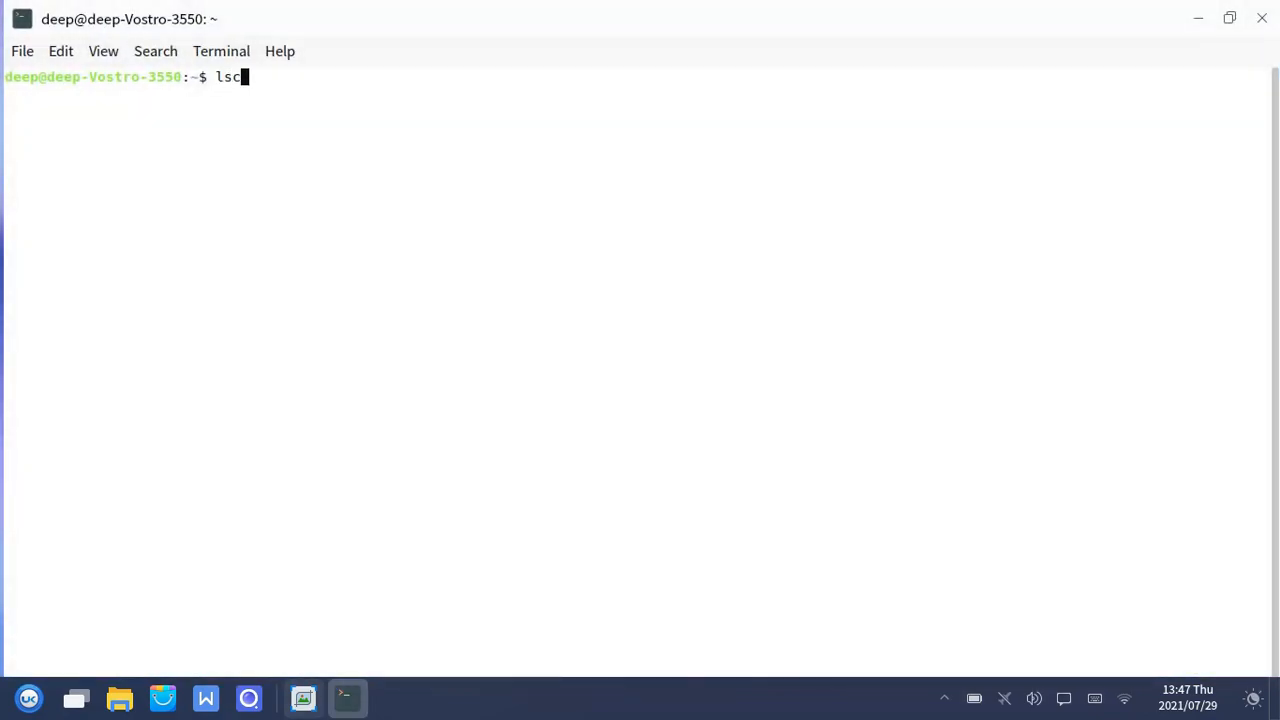
key("Return")
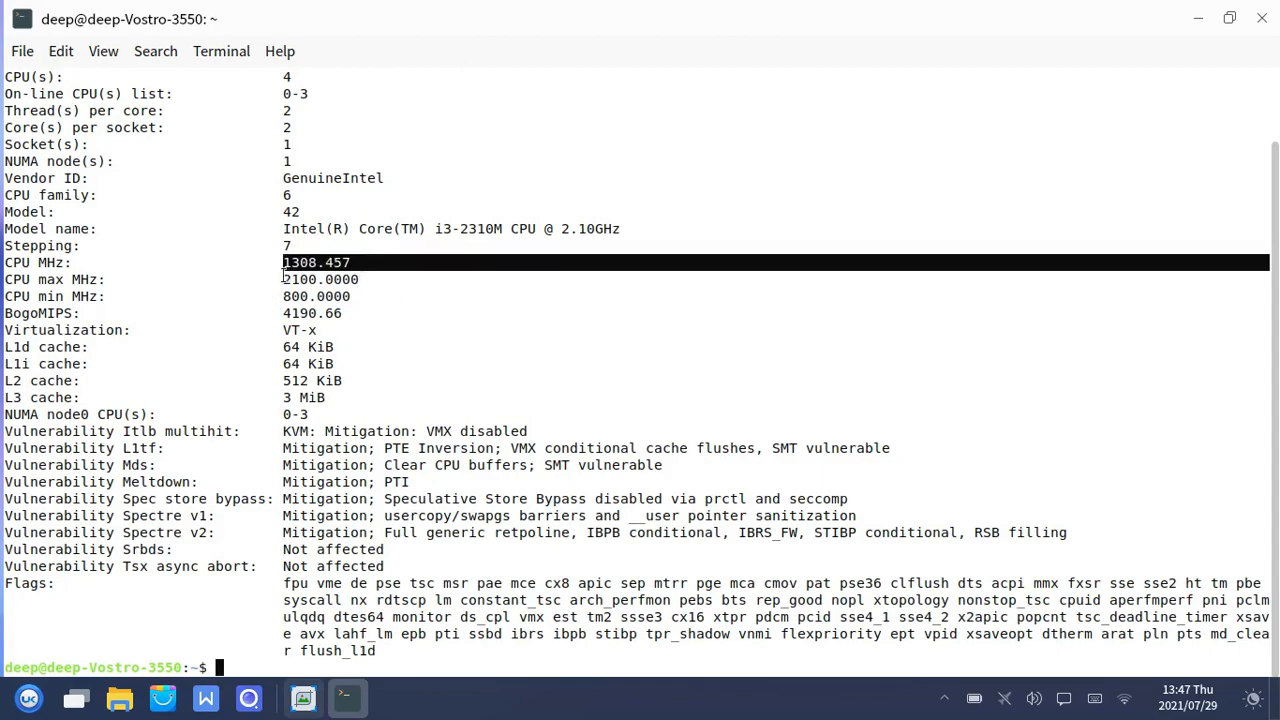
left_click_drag(284, 262, 360, 296)
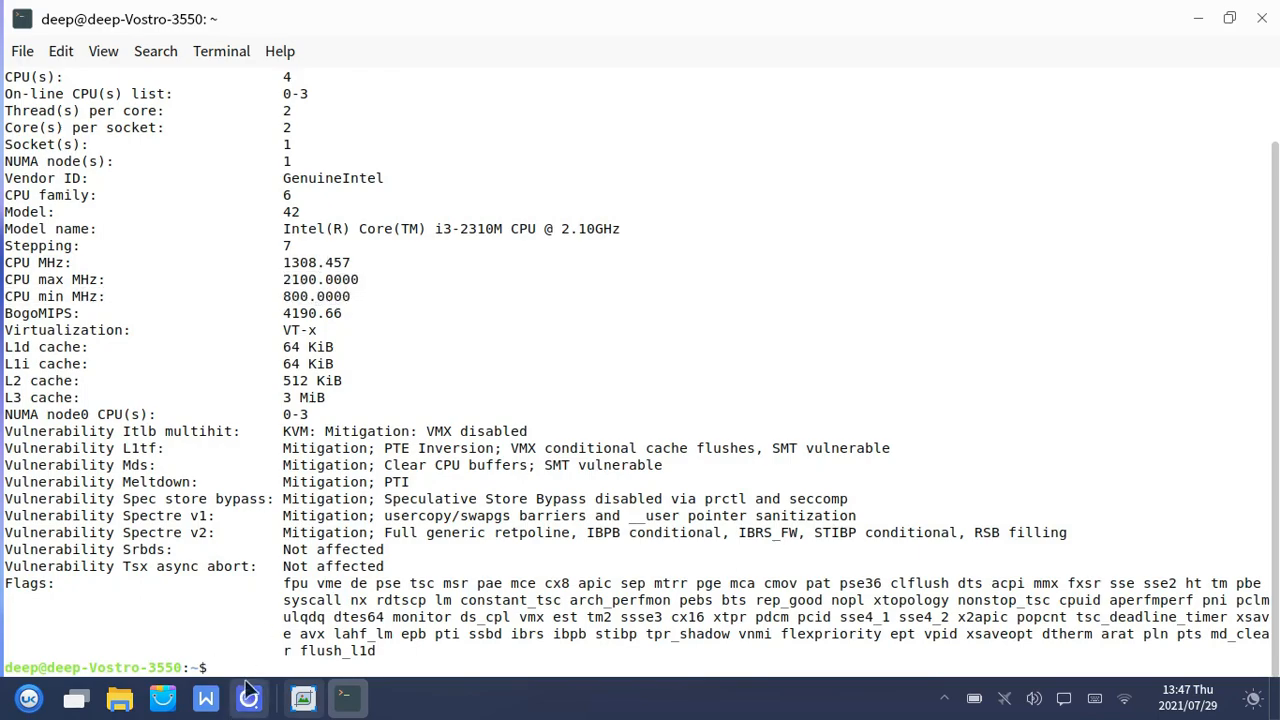
Run 'sudo apt install tlp tlp-rdw' and supply the sudo password
type("sudo apt install")
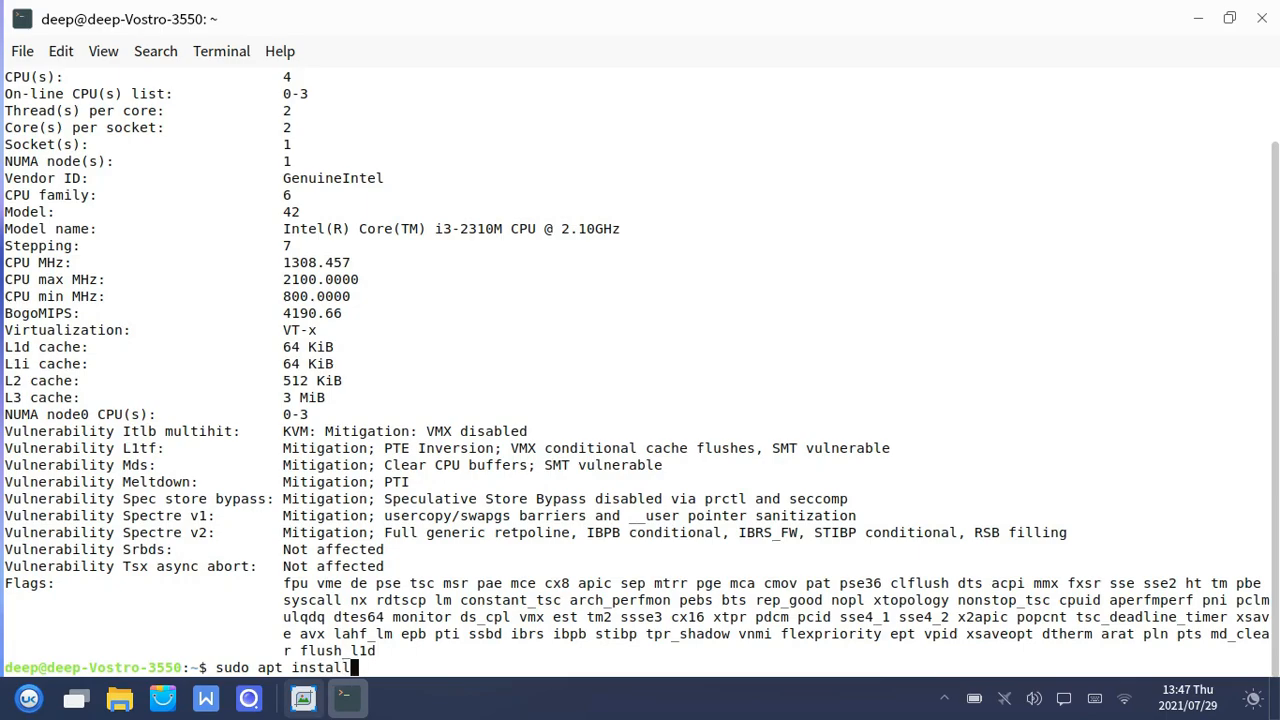
type("tlp tlp")
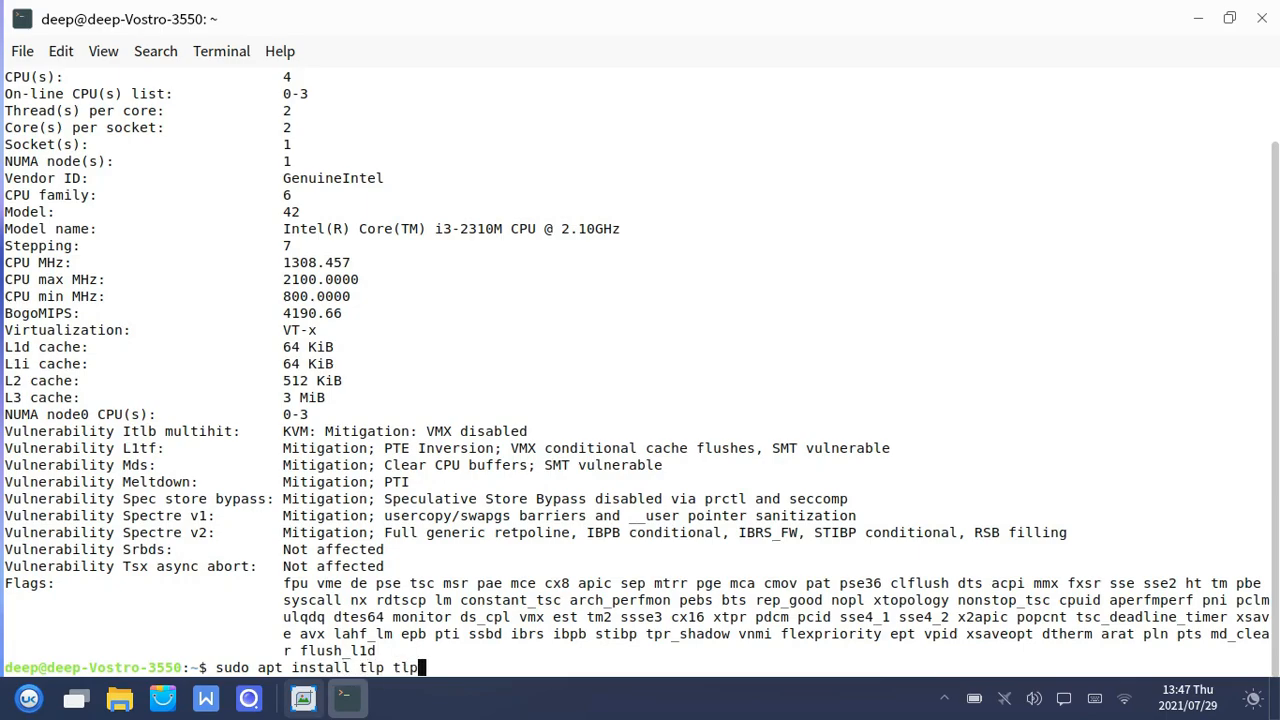
key("Return")
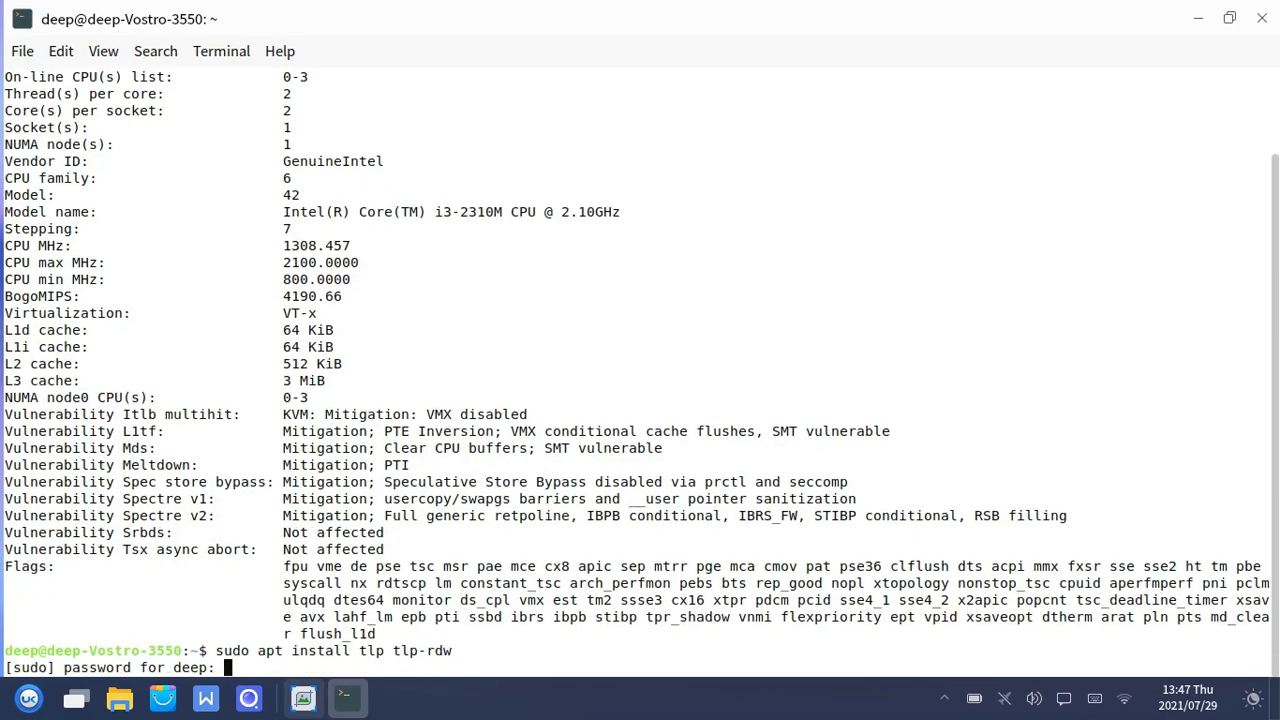
key("Return")
type("s")
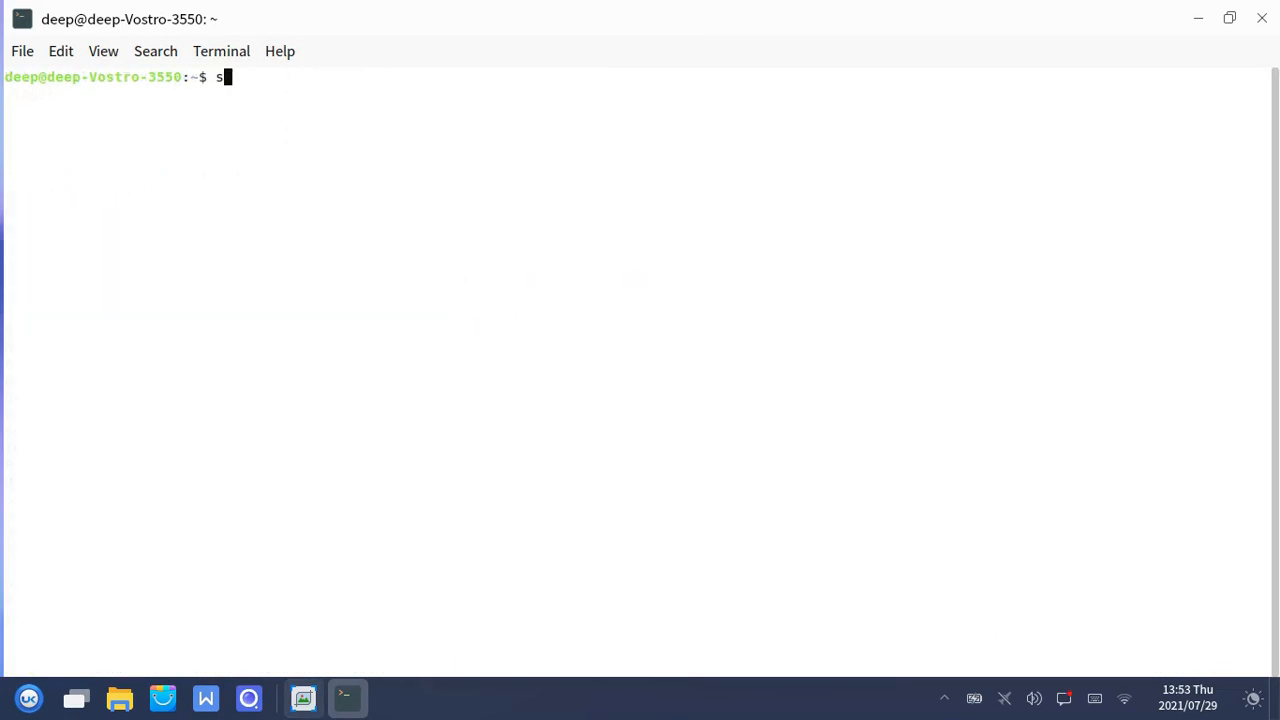
Start the TLP power service with 'sudo tlp start', correcting a typo
type("udo tip")
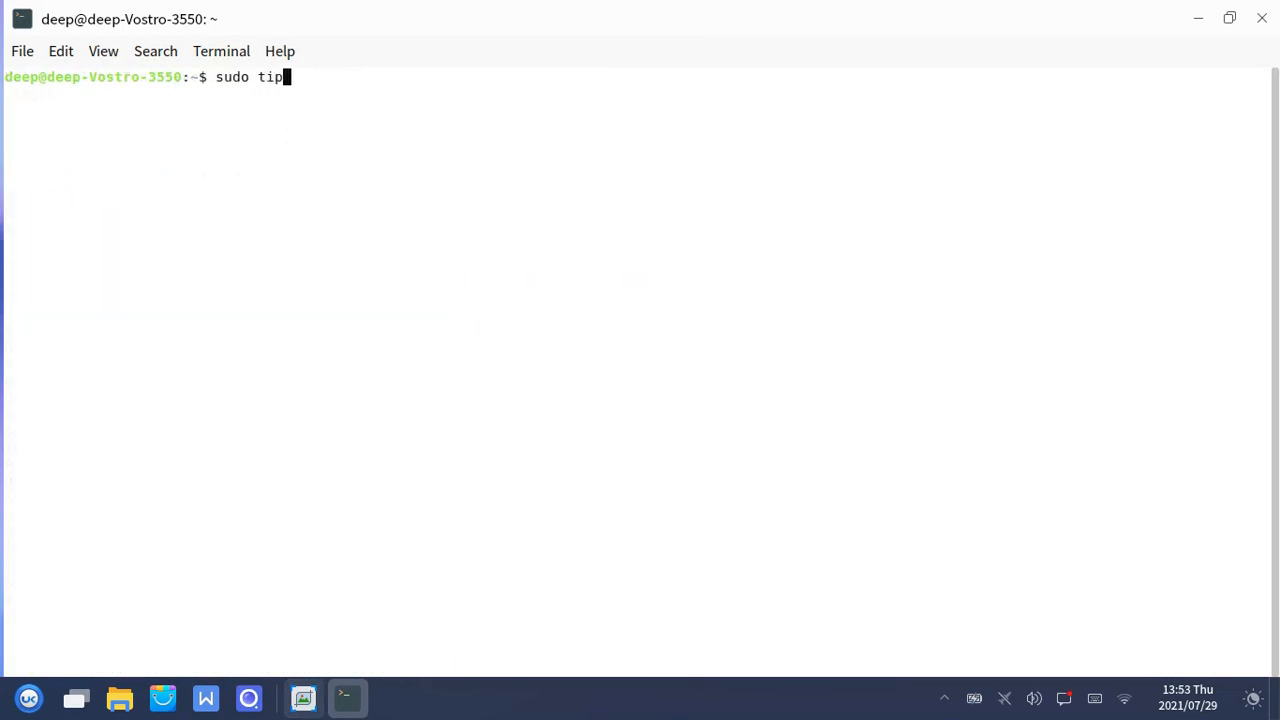
type("start\\")
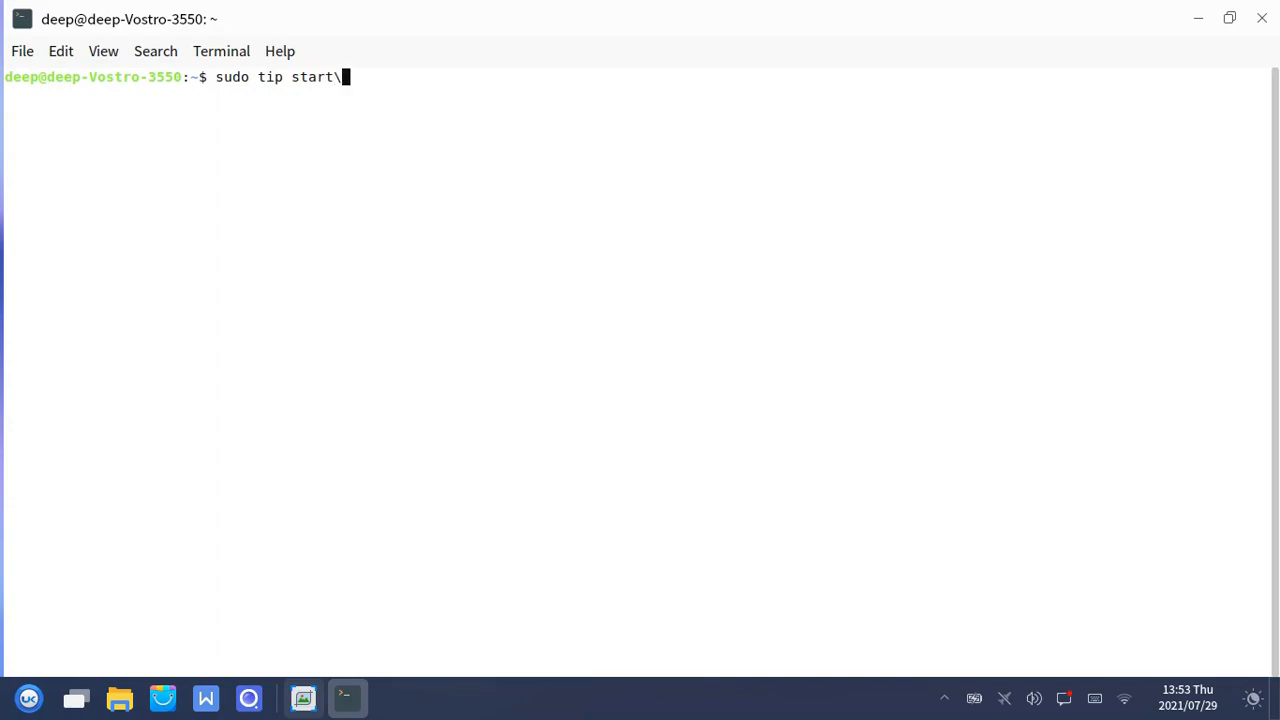
key("BackSpace")
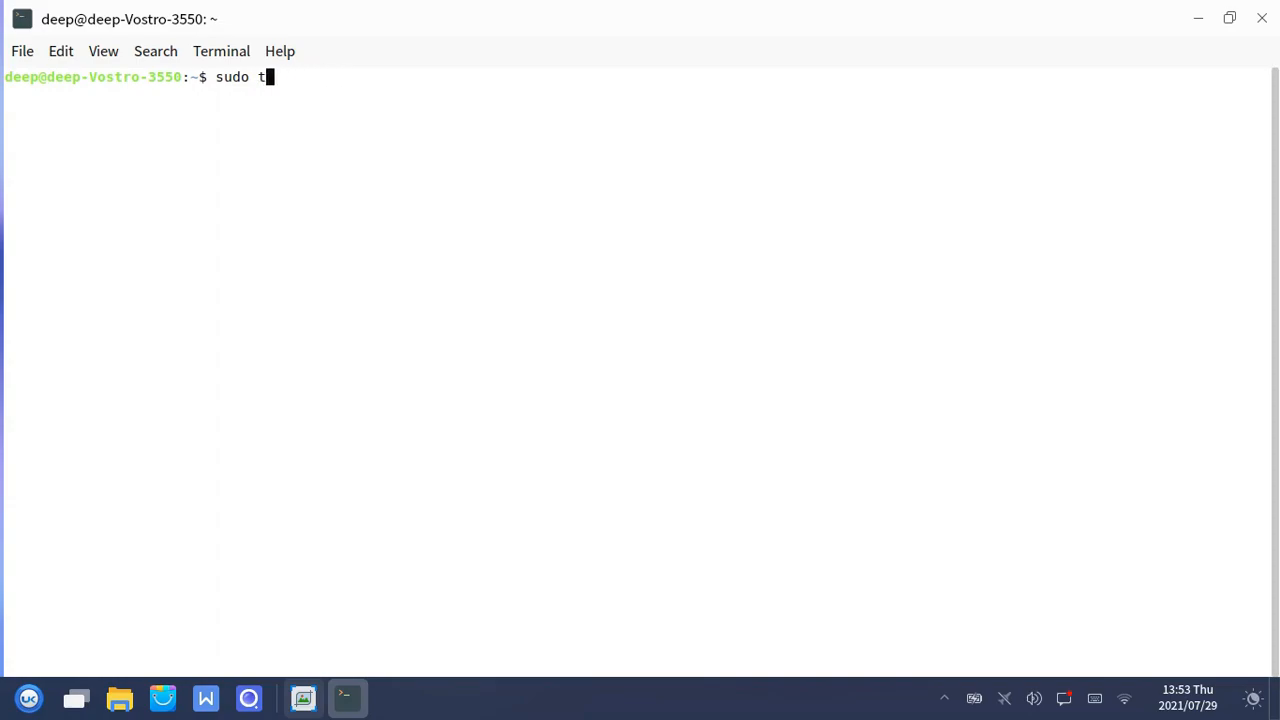
type("lp start")
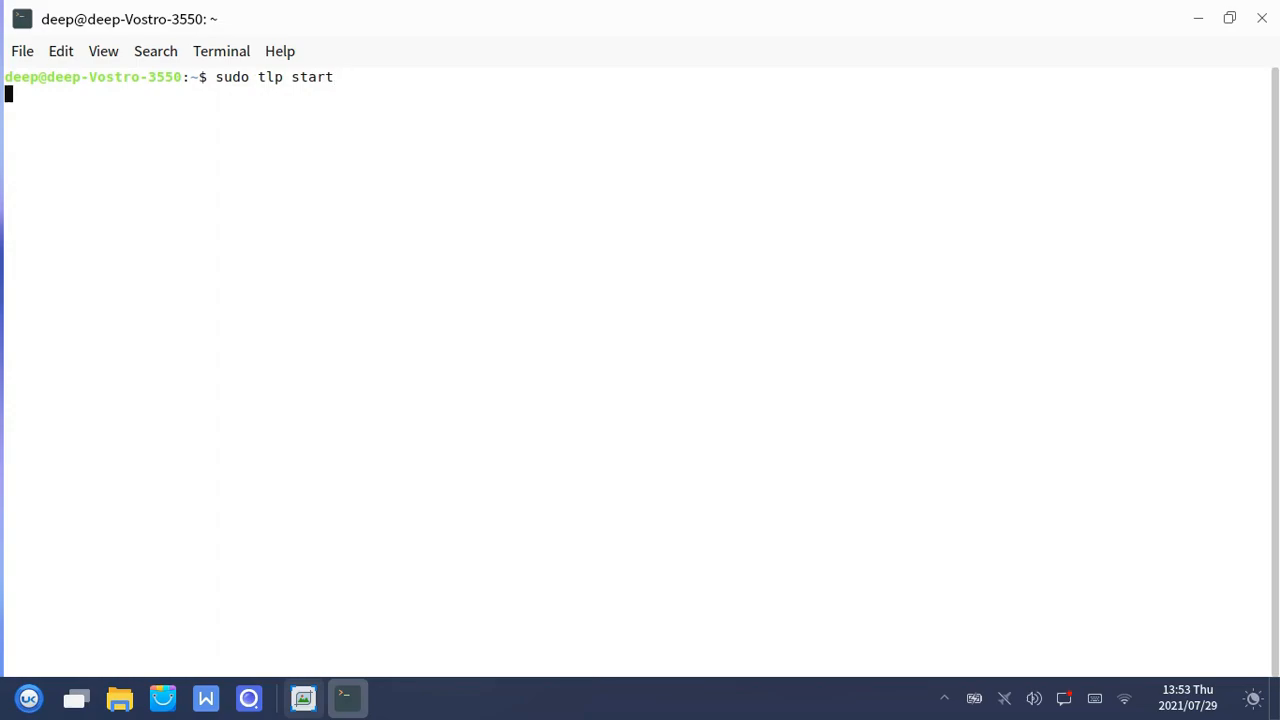
key("Return")
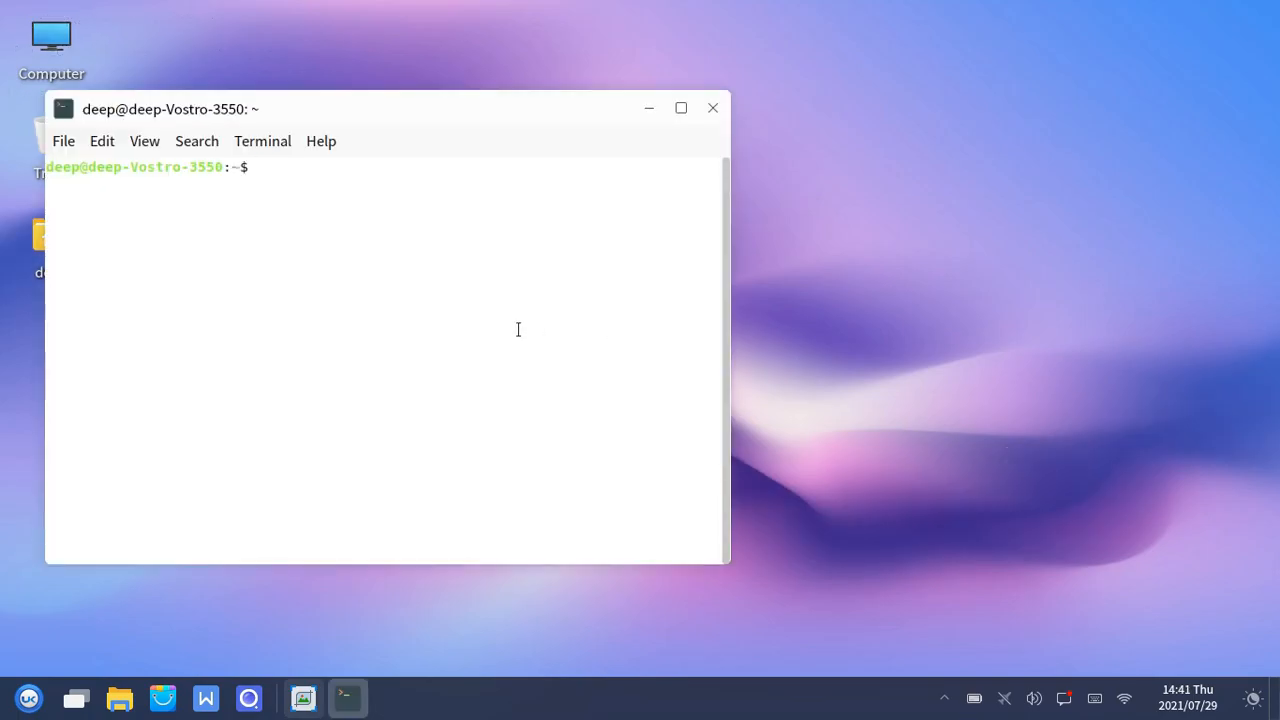
Run 'sudo apt-get install indicator-cpufreq' and supply the password
type("sudo")
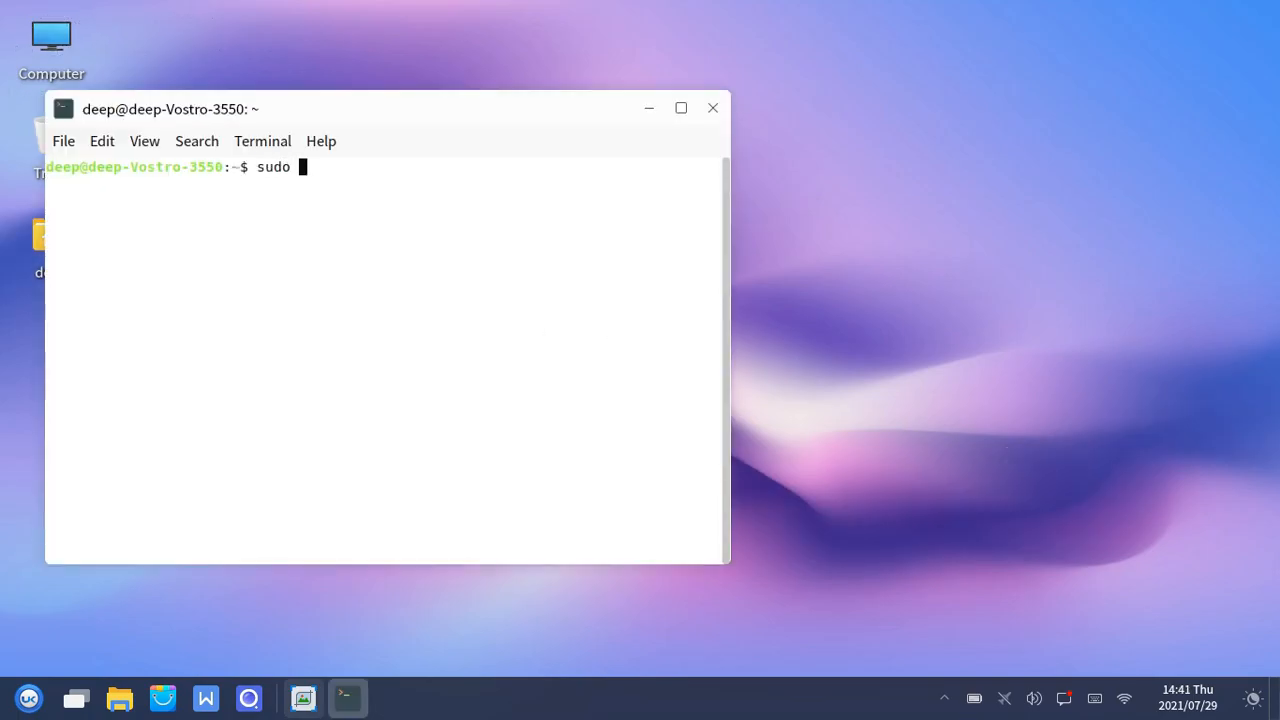
type("apt-g")
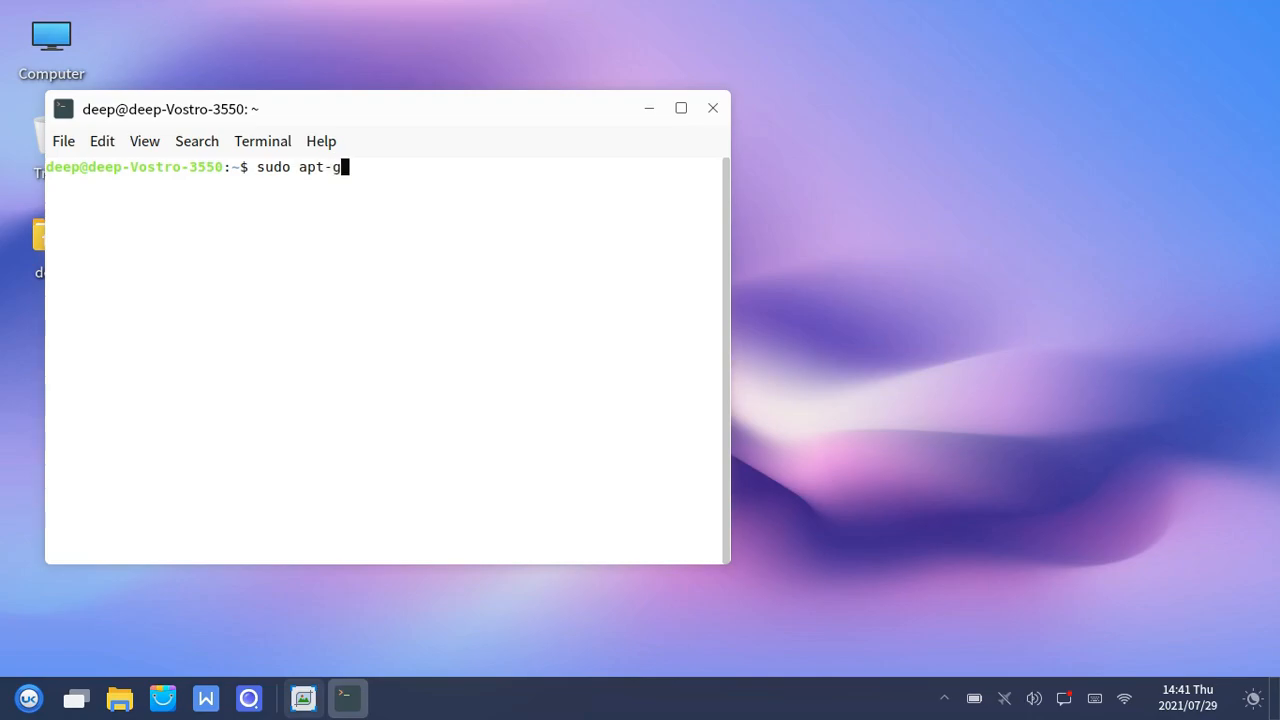
type("et install")
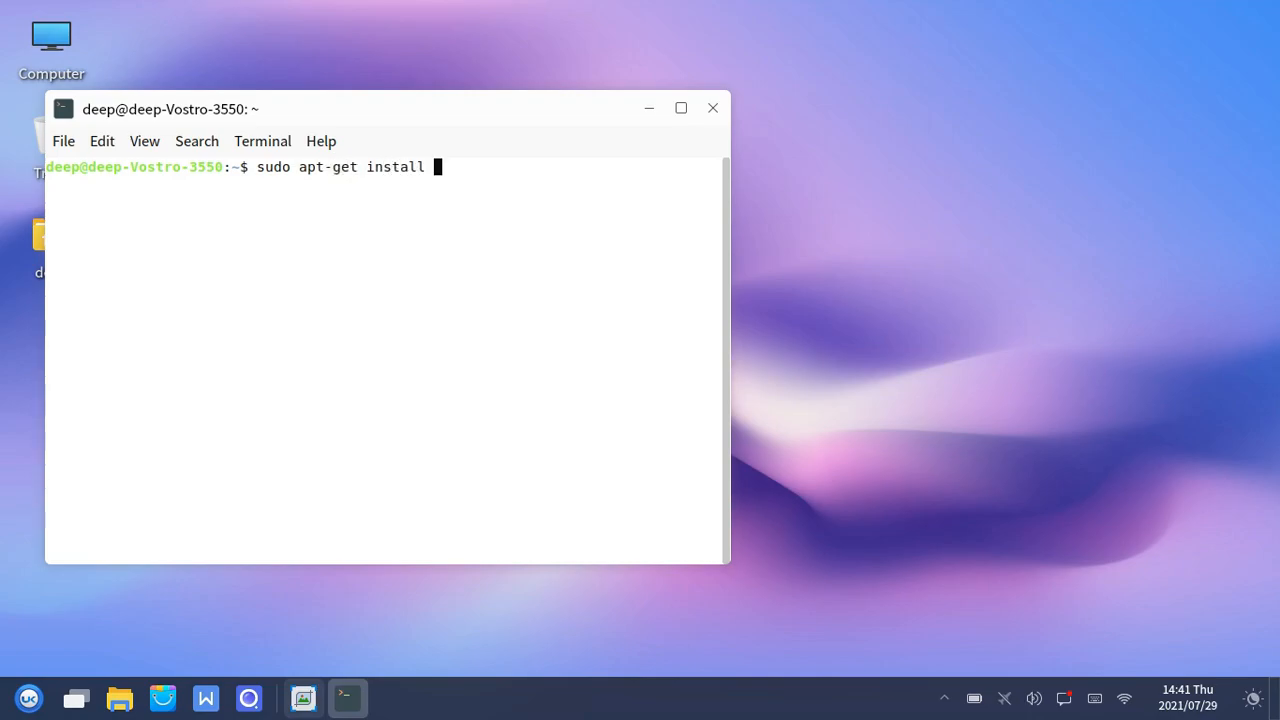
type("indicator-")
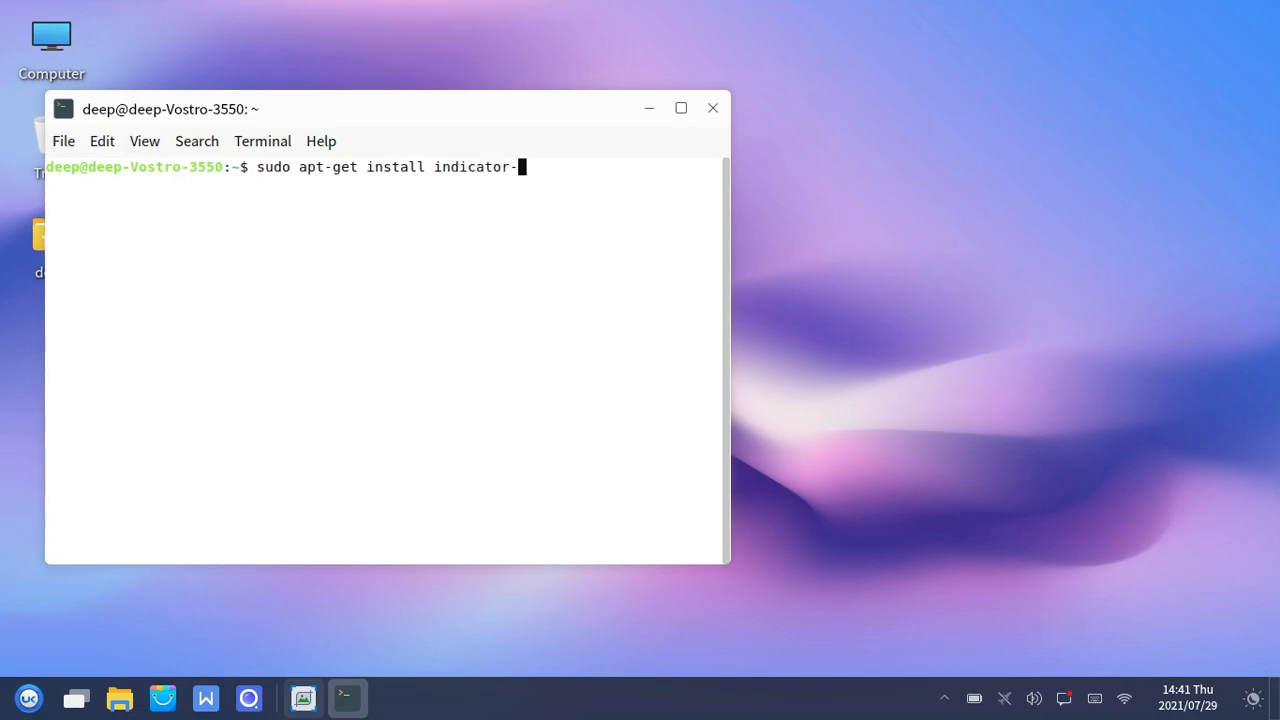
type("cpufre")
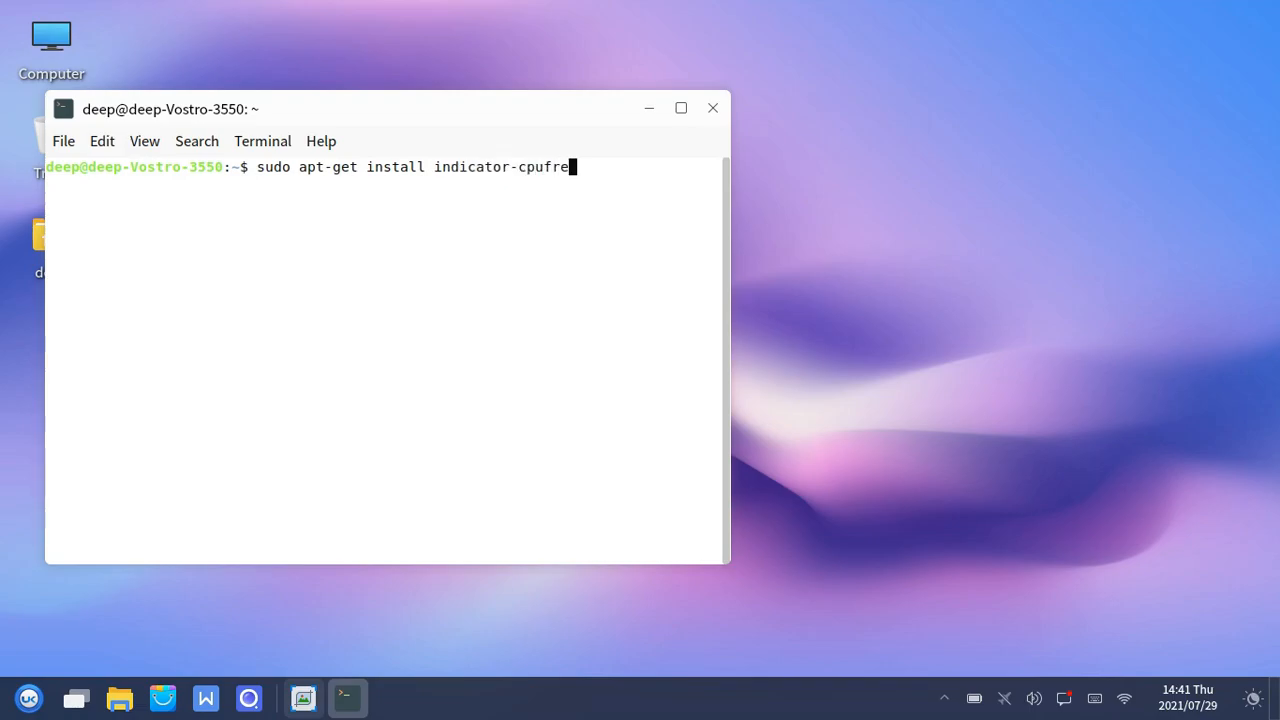
key("Return")
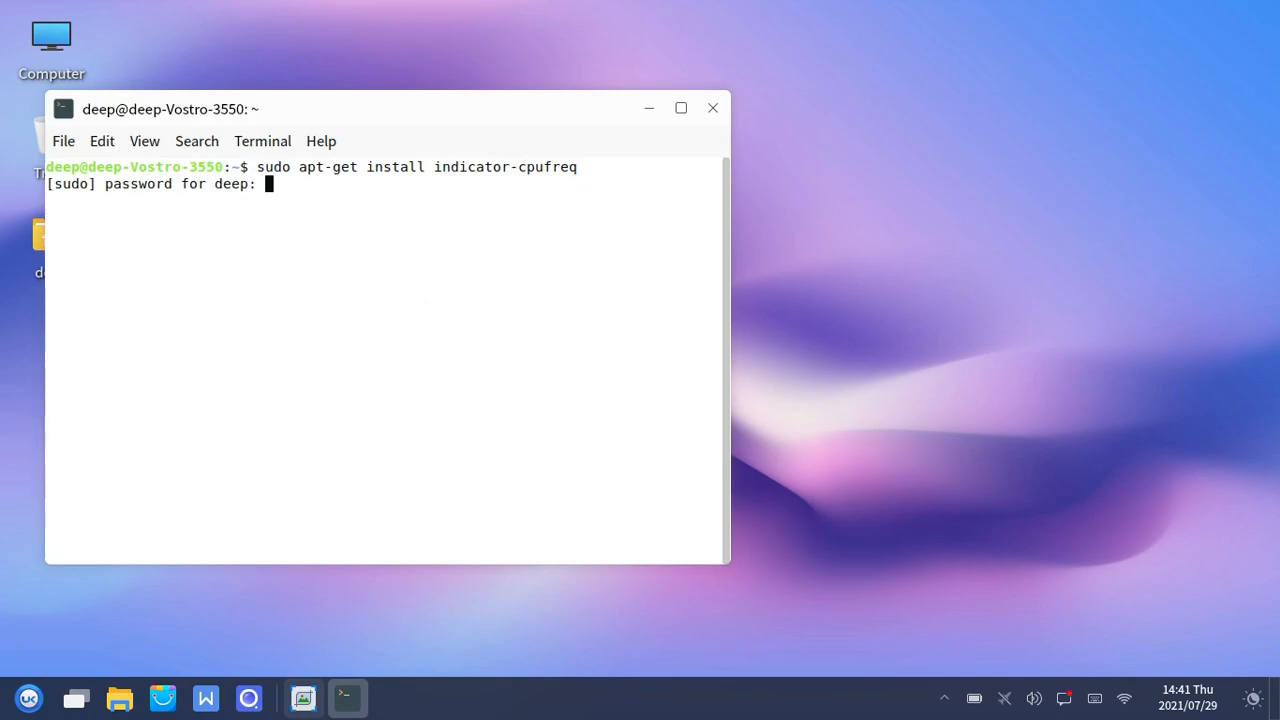
key("Return")
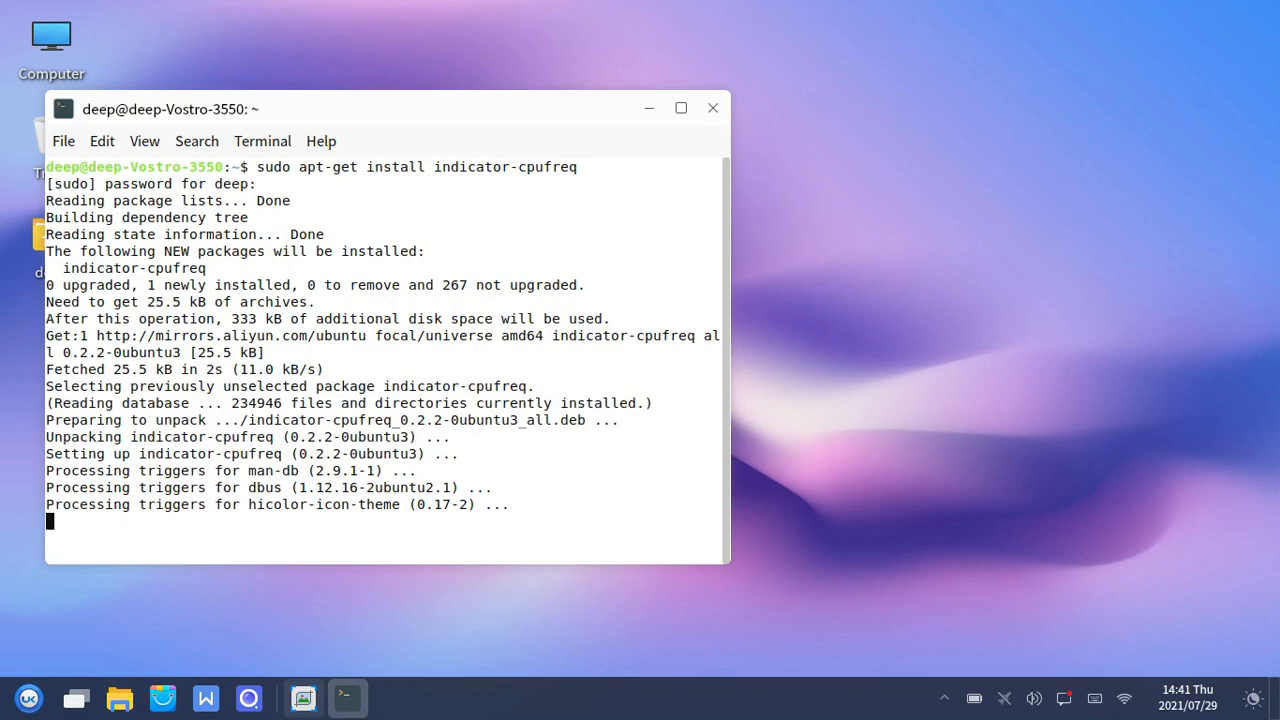
mouse_move(920, 716)
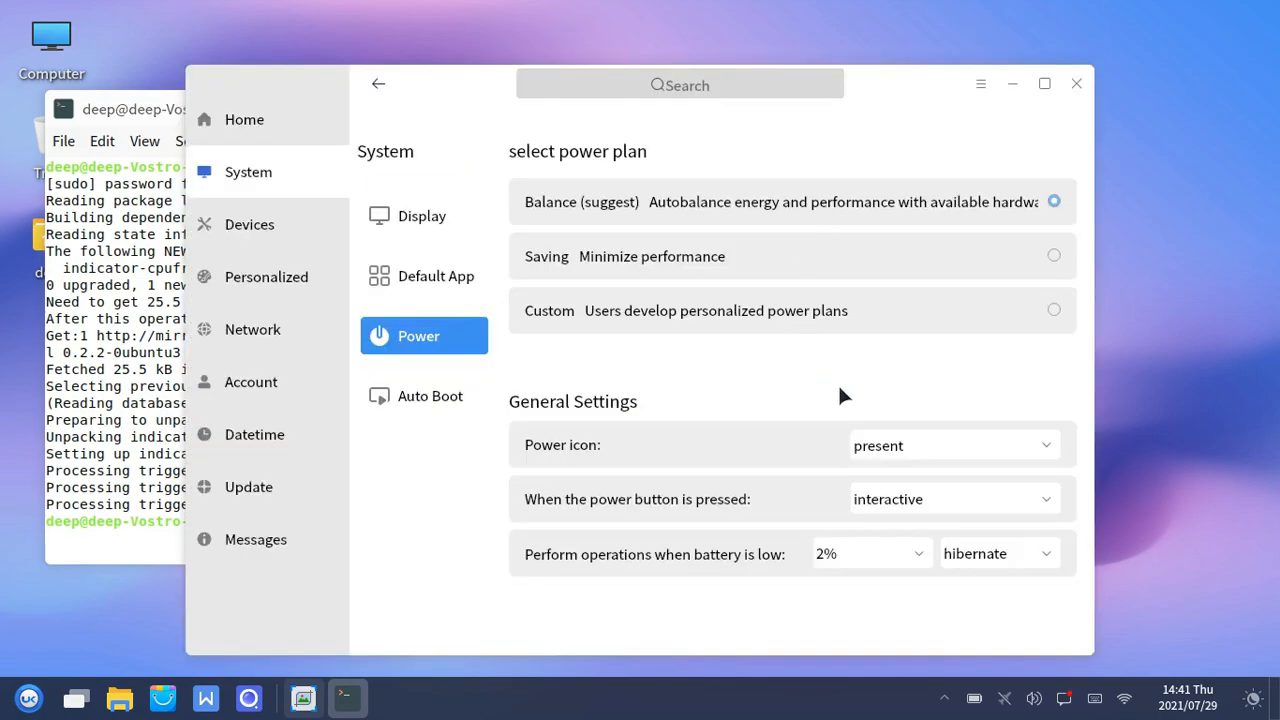
mouse_move(948, 462)
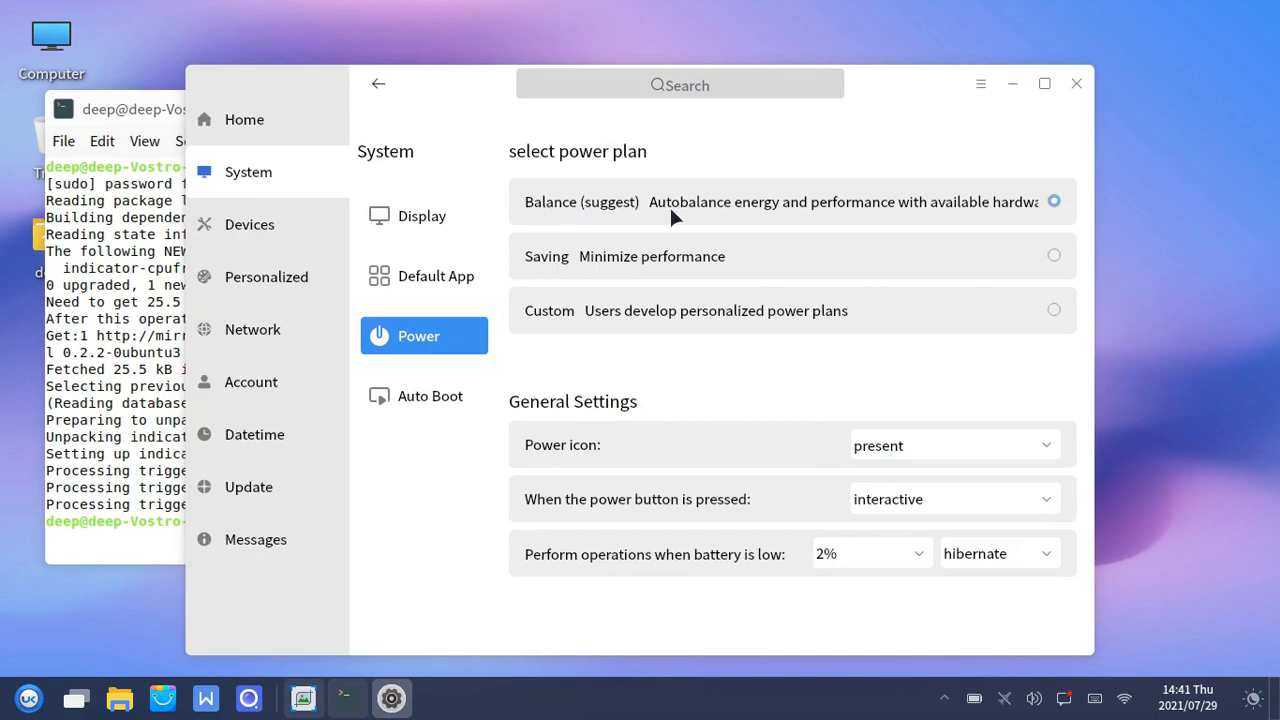
mouse_move(852, 324)
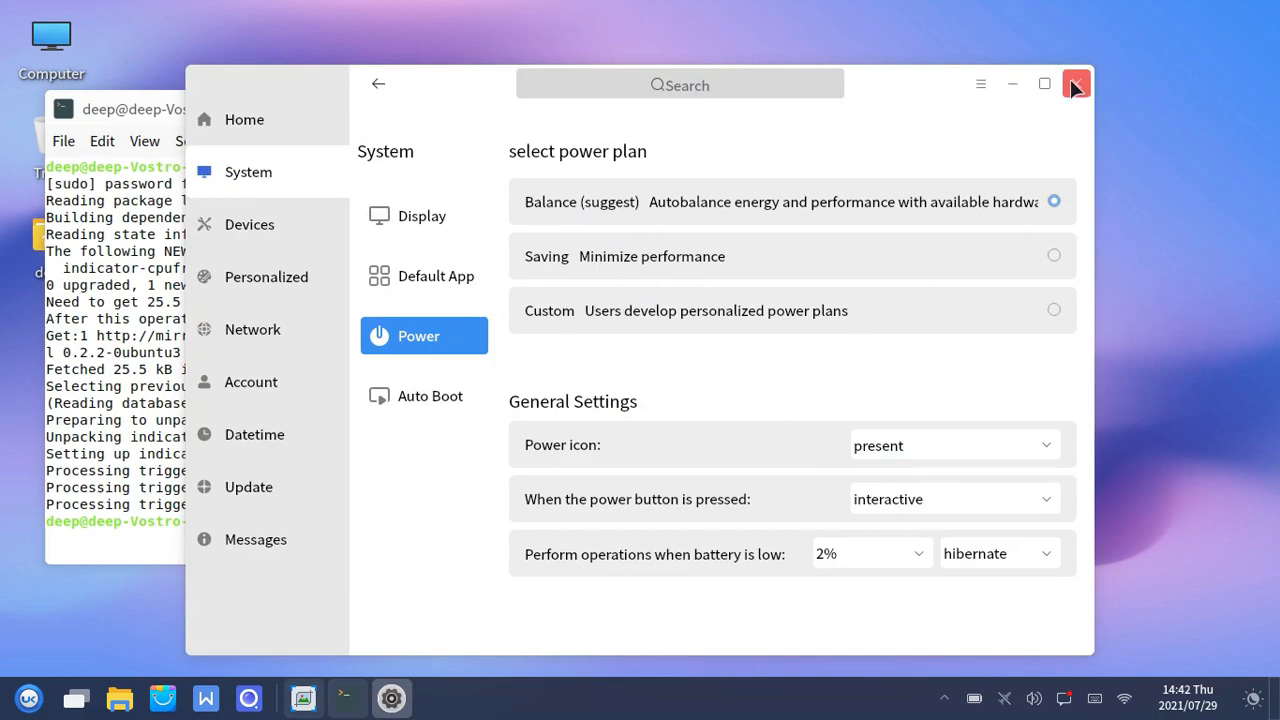
Close the Kylin power settings window while indicator-cpufreq finishes installing
left_click(1044, 84)
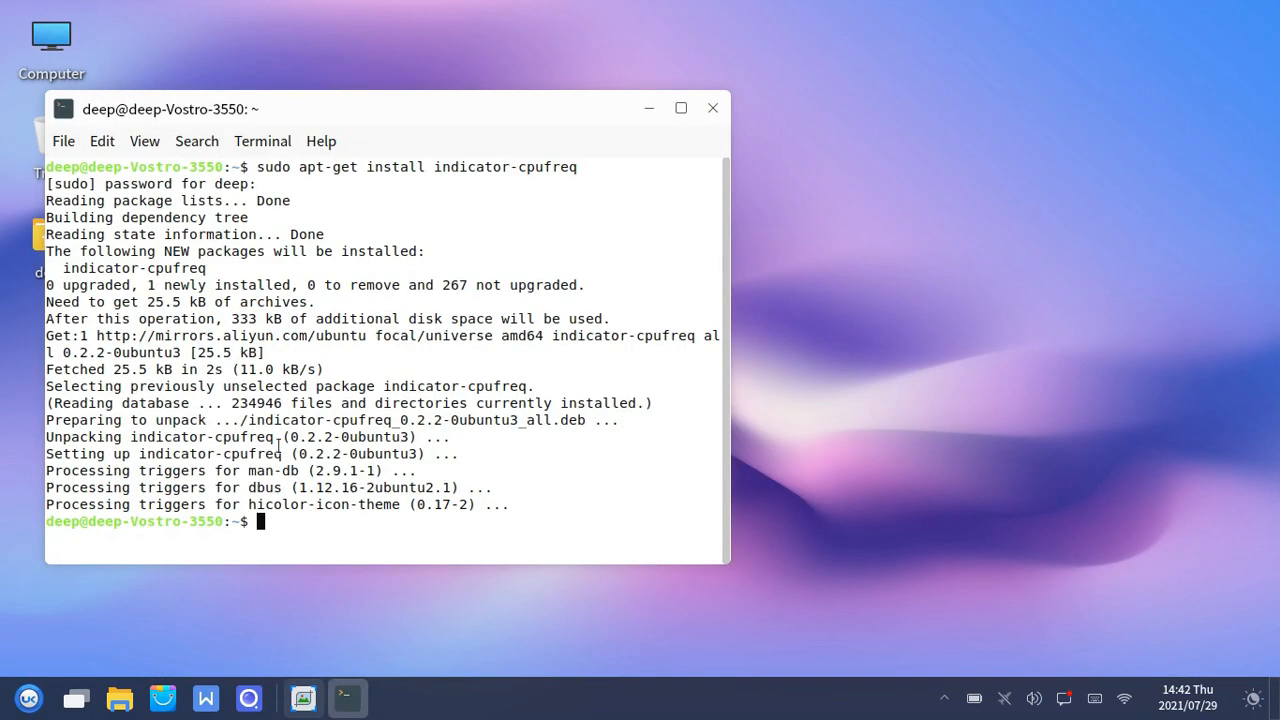
mouse_move(944, 700)
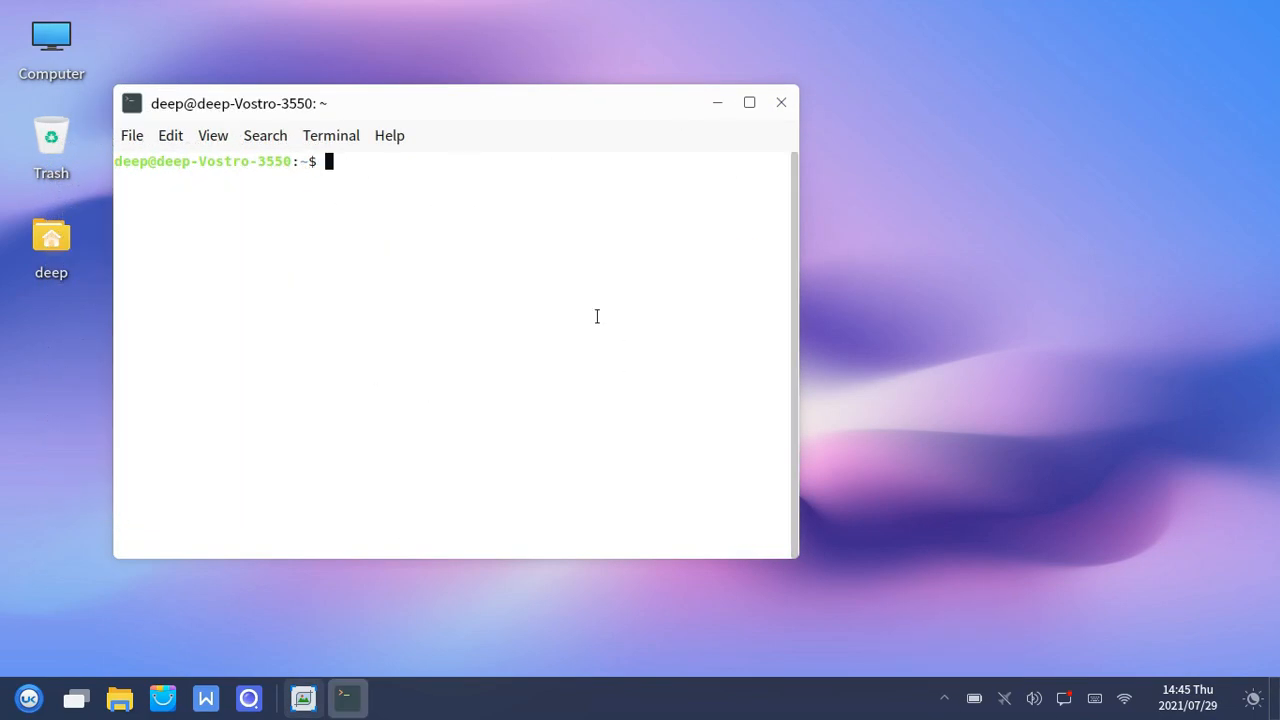
Launch 'sudo indicator-cpufreq' and show its CPU governor menu from the tray
type("sudo indicator-cpu")
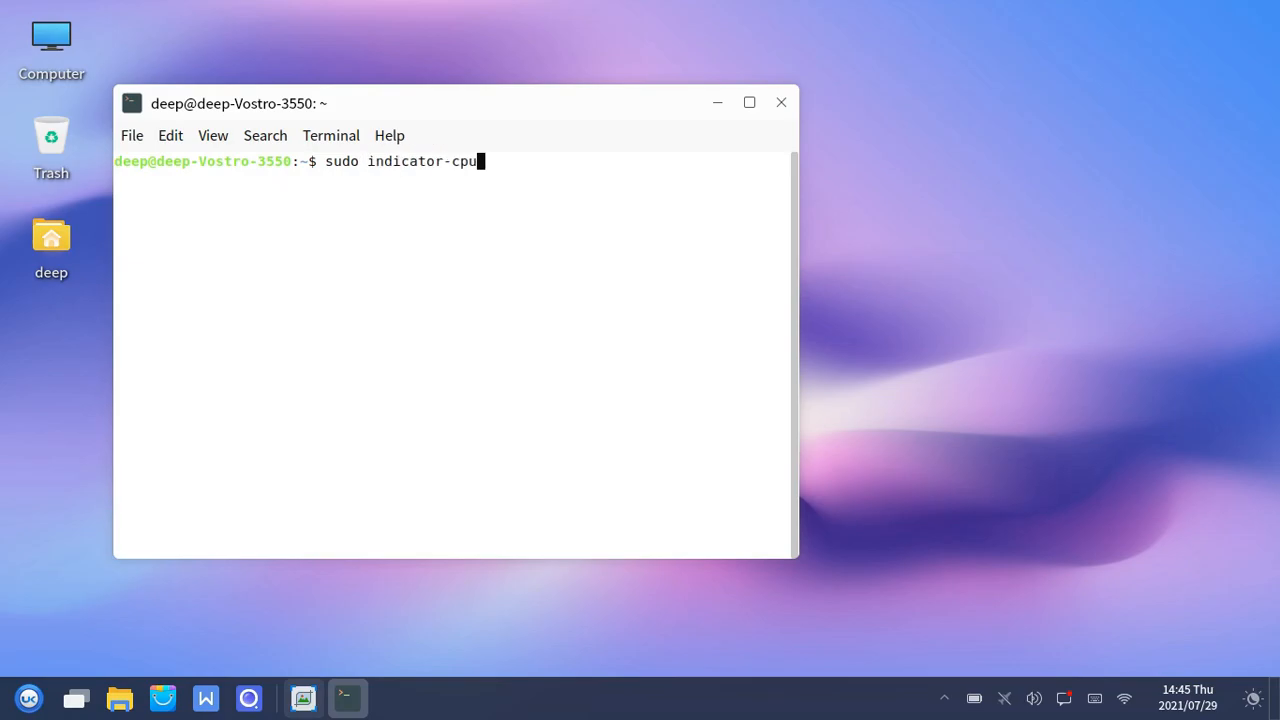
key("Return")
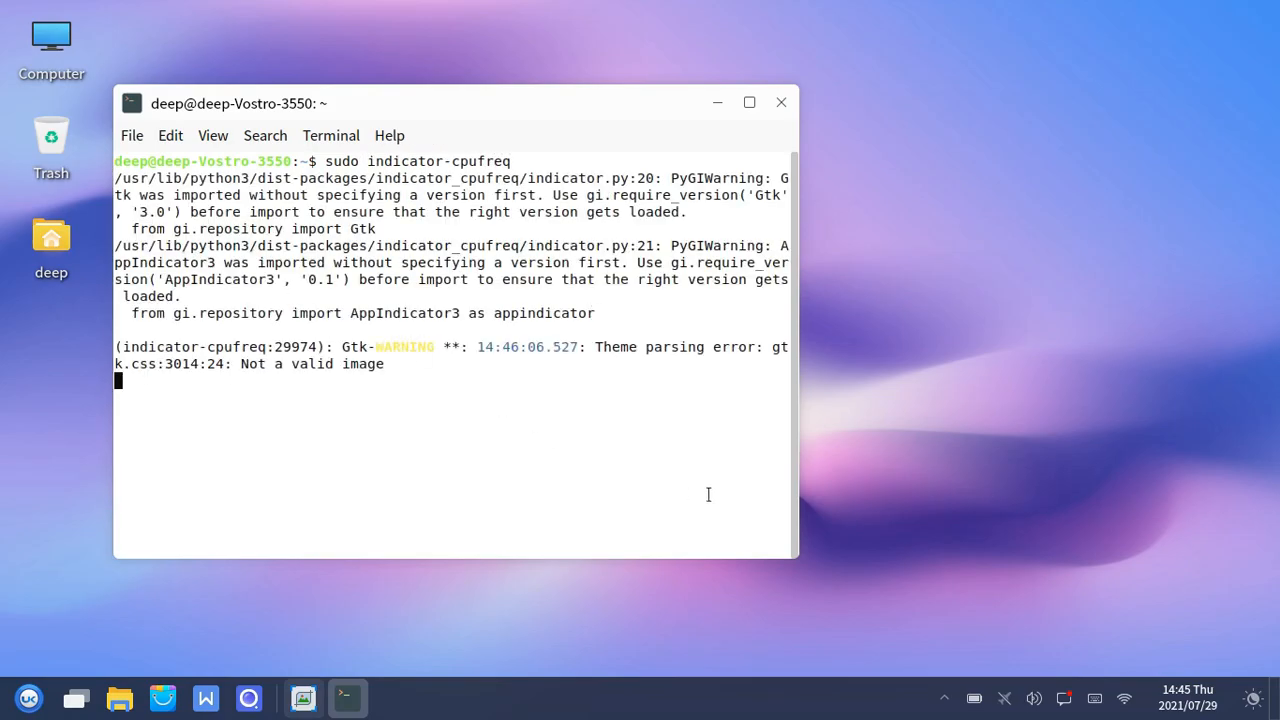
left_click(944, 696)
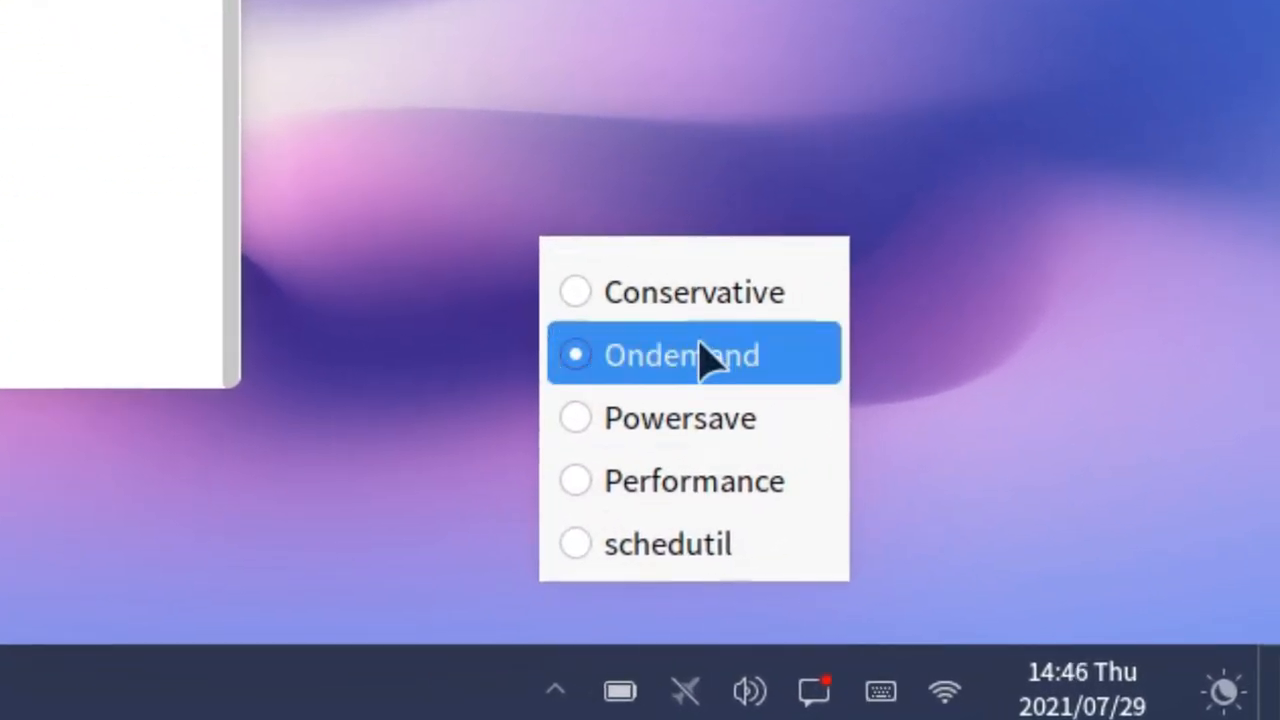
mouse_move(584, 418)
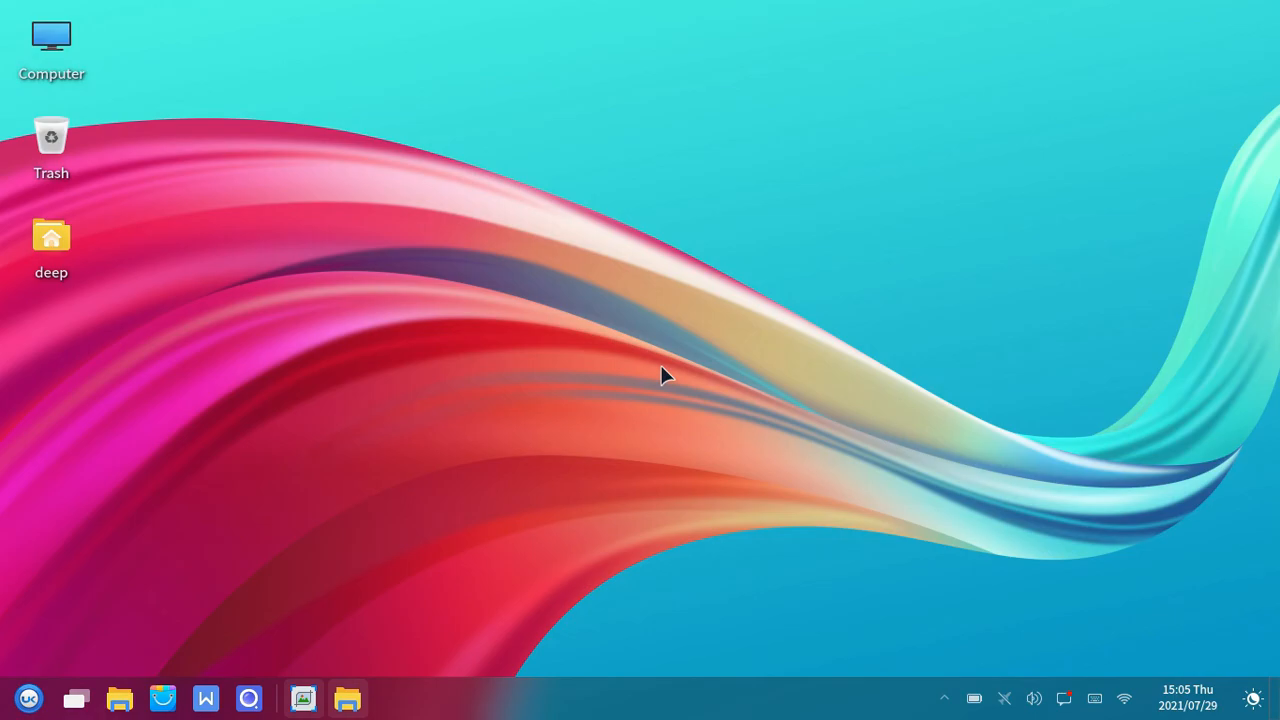
Attempt 'sudo apt install gnome-tweaks' in a new terminal, which fails on dependencies, then close it
left_click(390, 698)
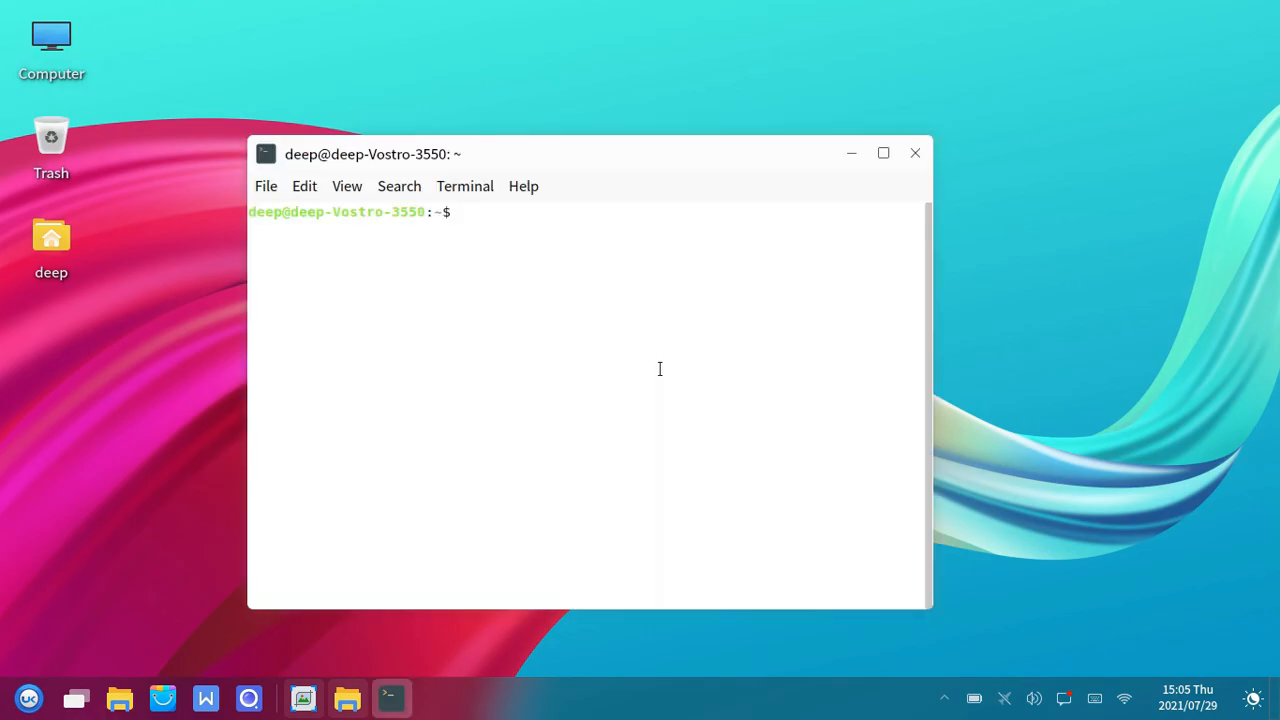
type("sdo")
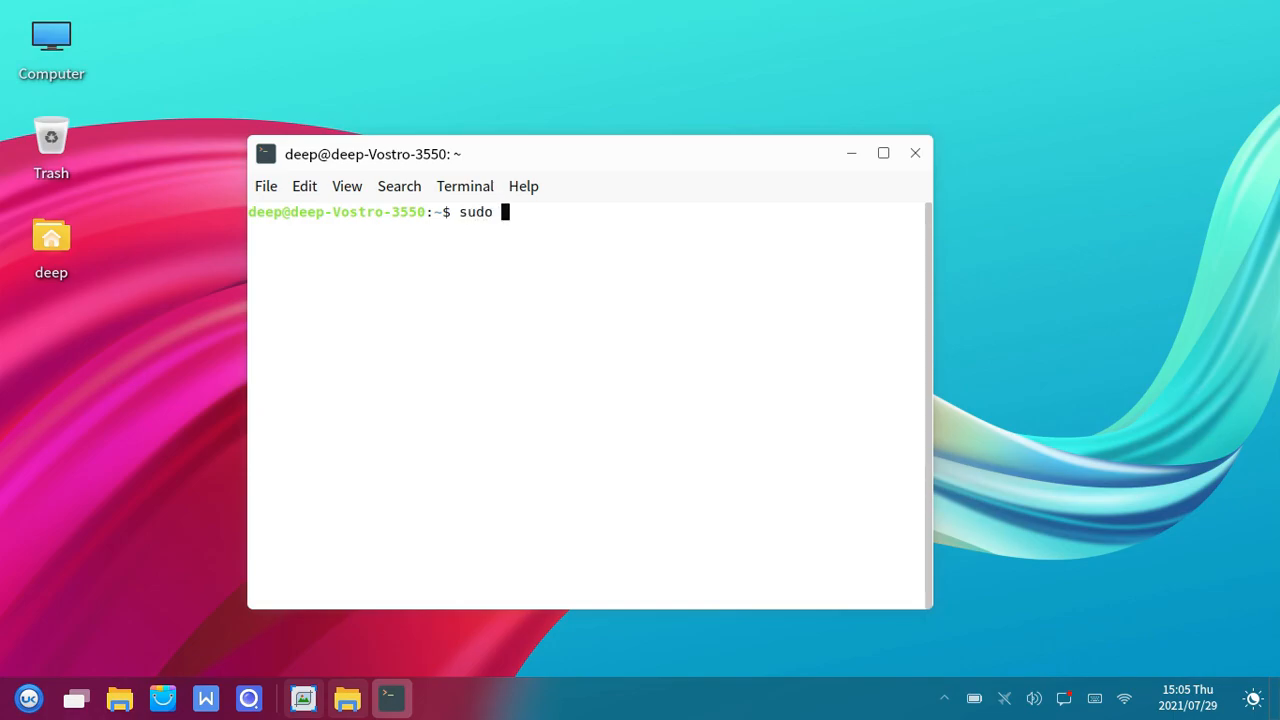
type("apt install")
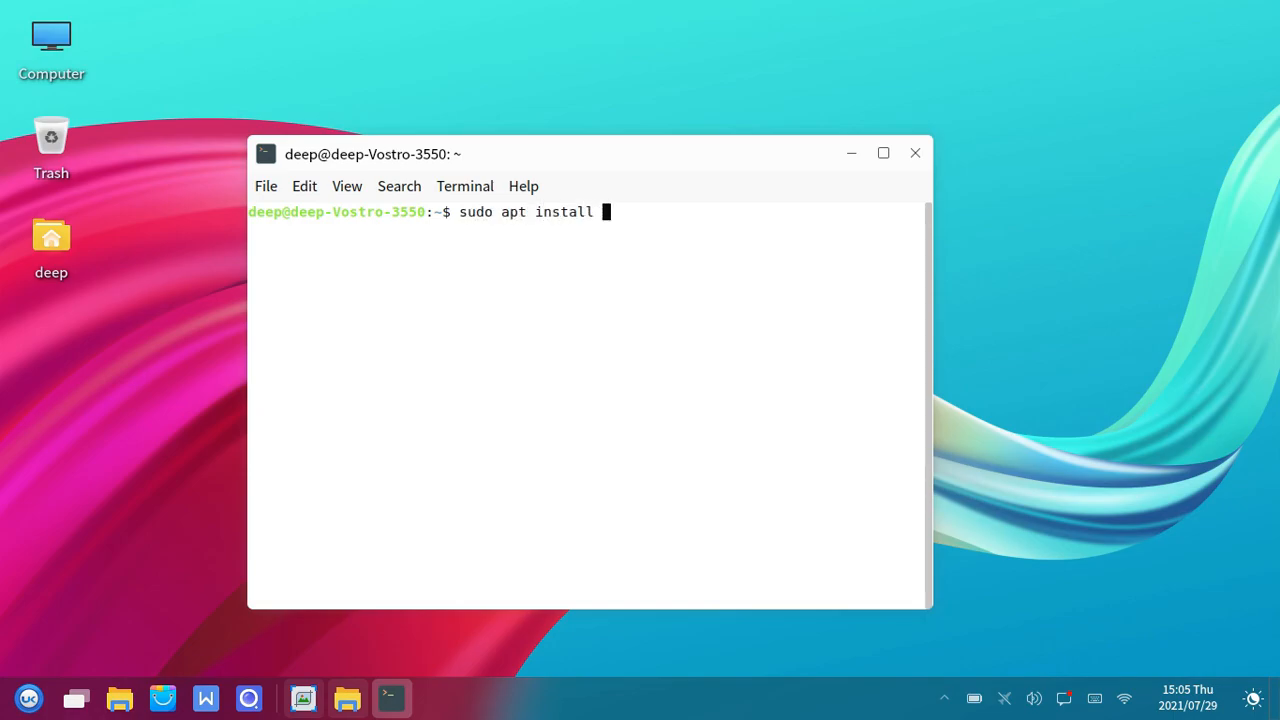
type("gnome-")
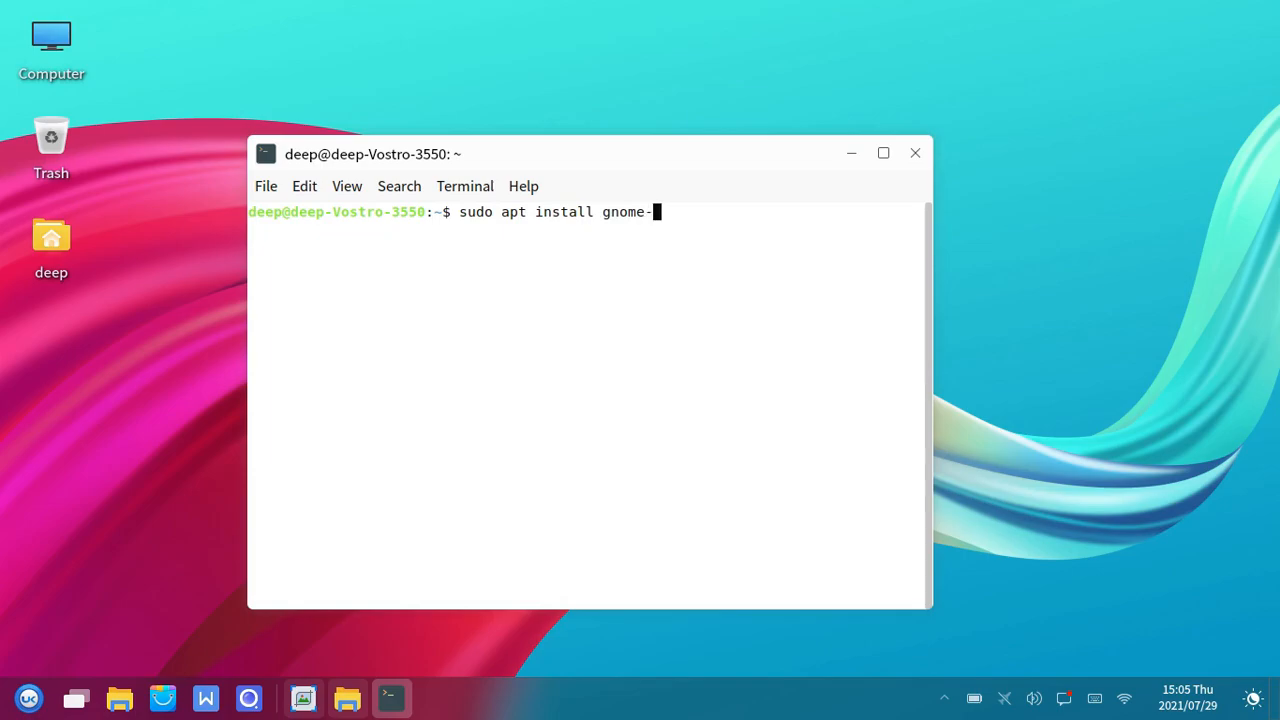
key("Return")
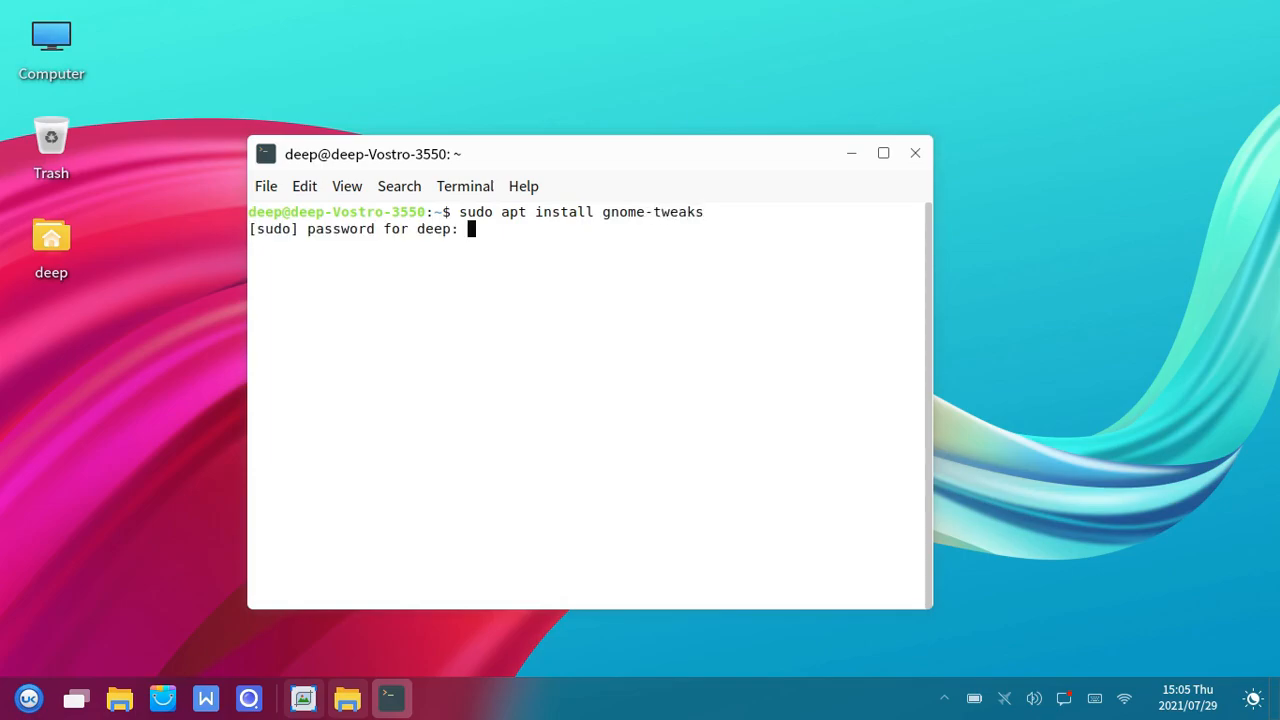
key("Return")
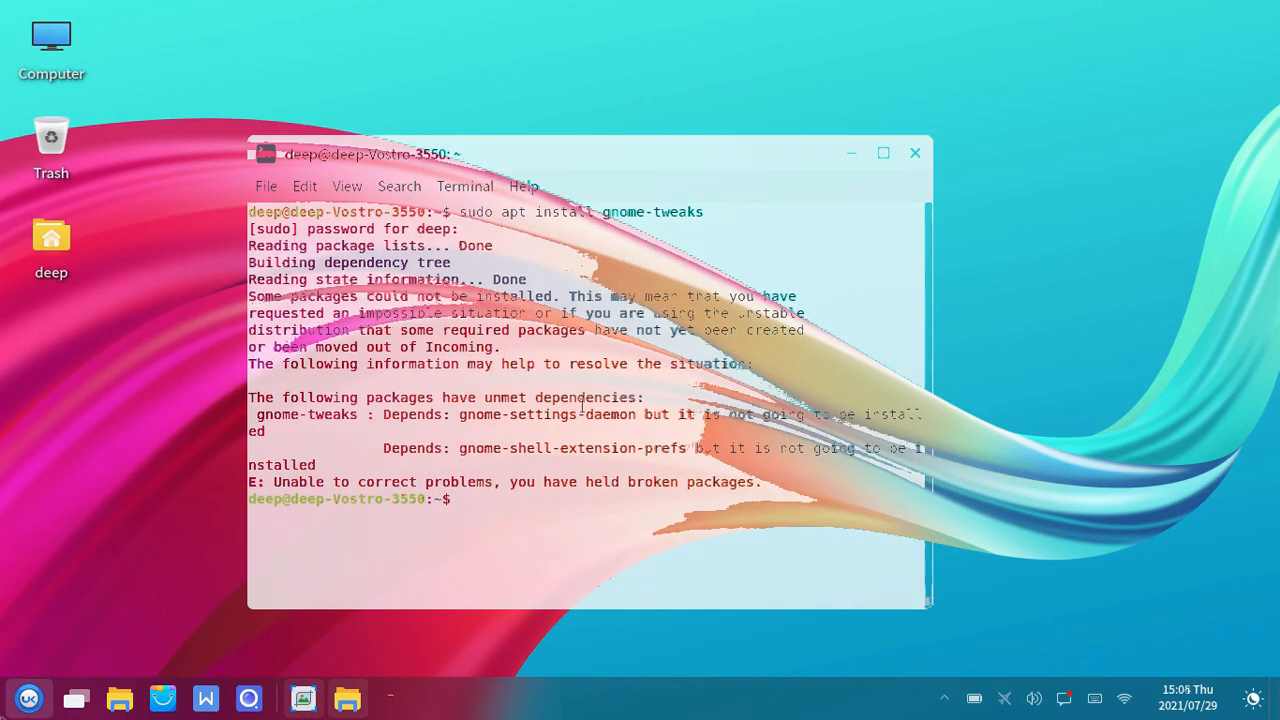
left_click(914, 152)
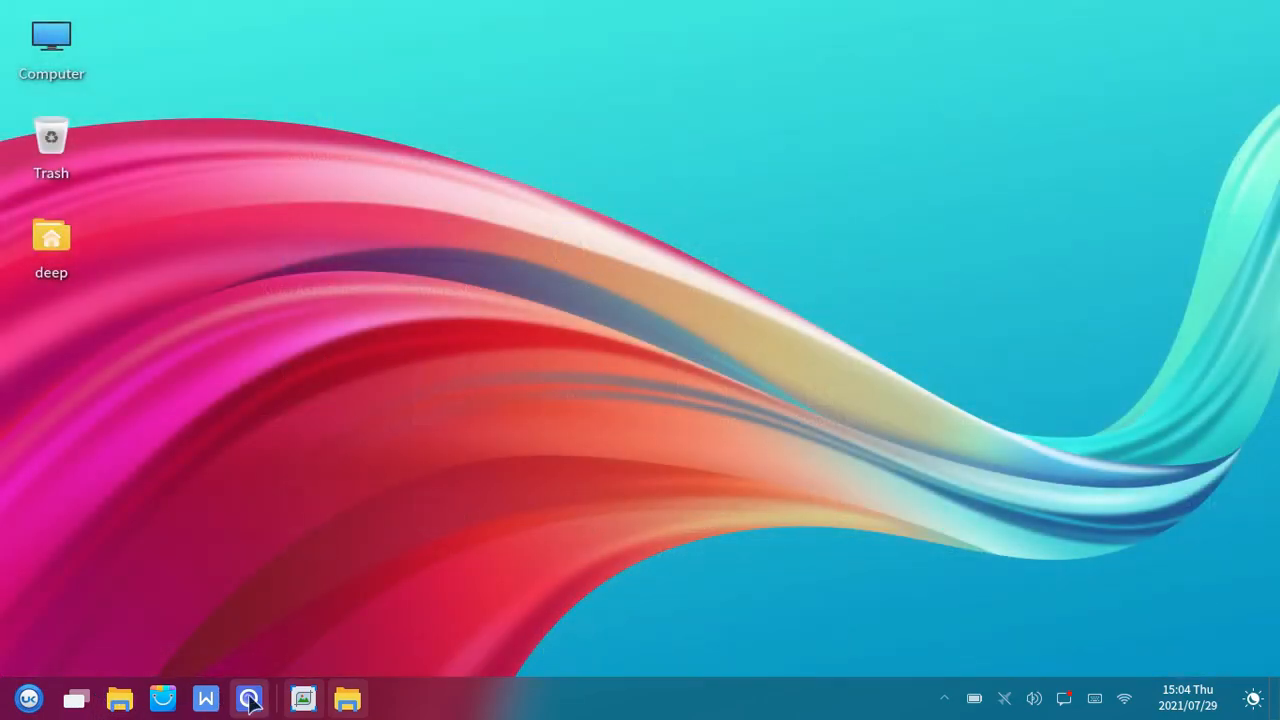
left_click(248, 698)
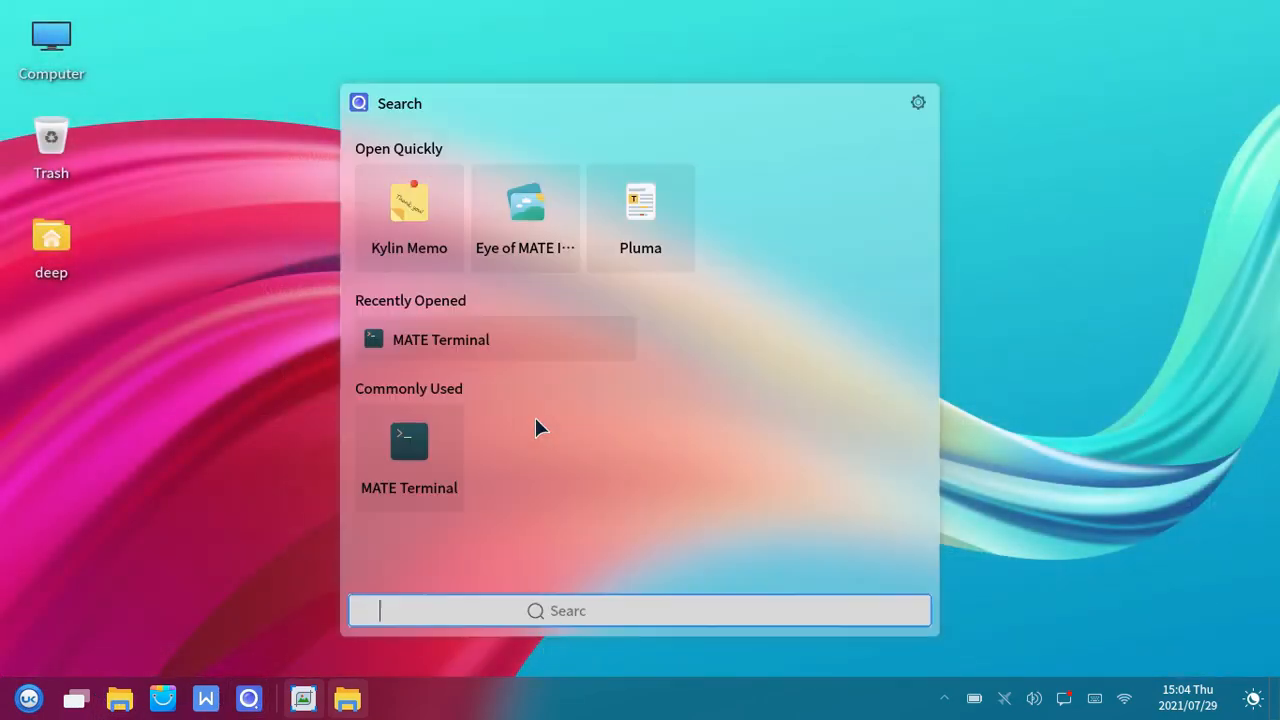
type("sett")
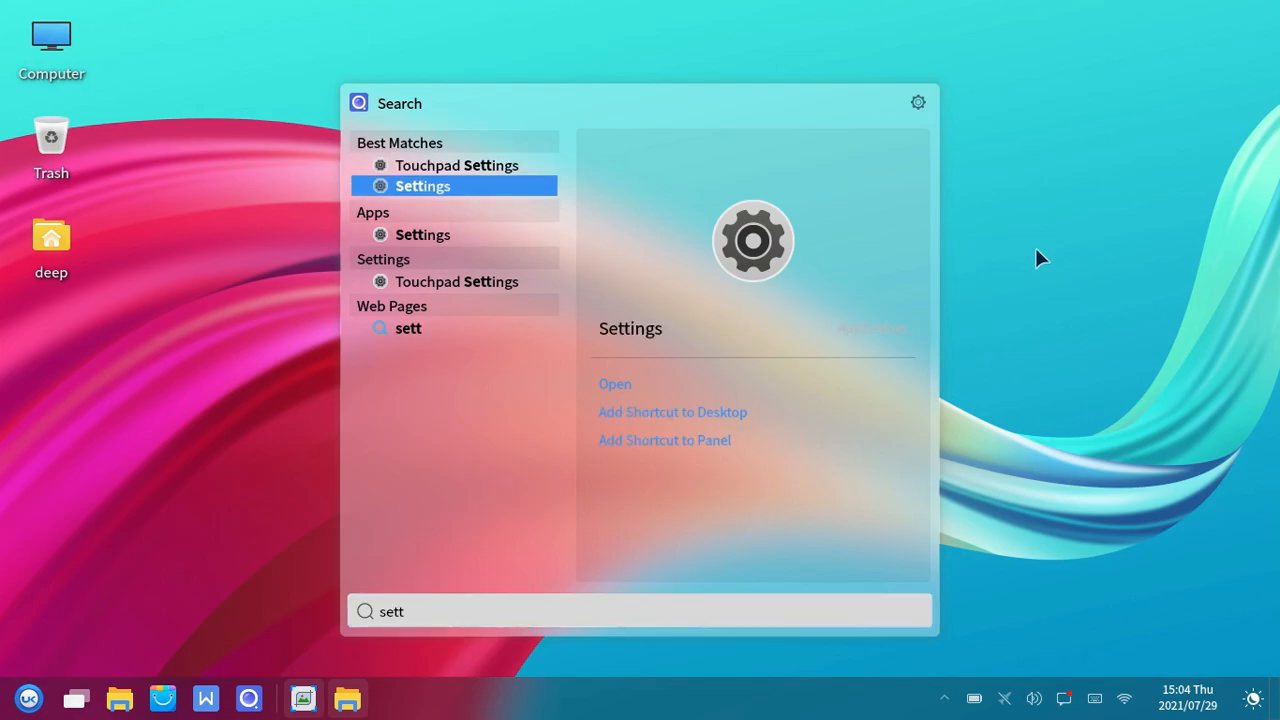
mouse_move(924, 180)
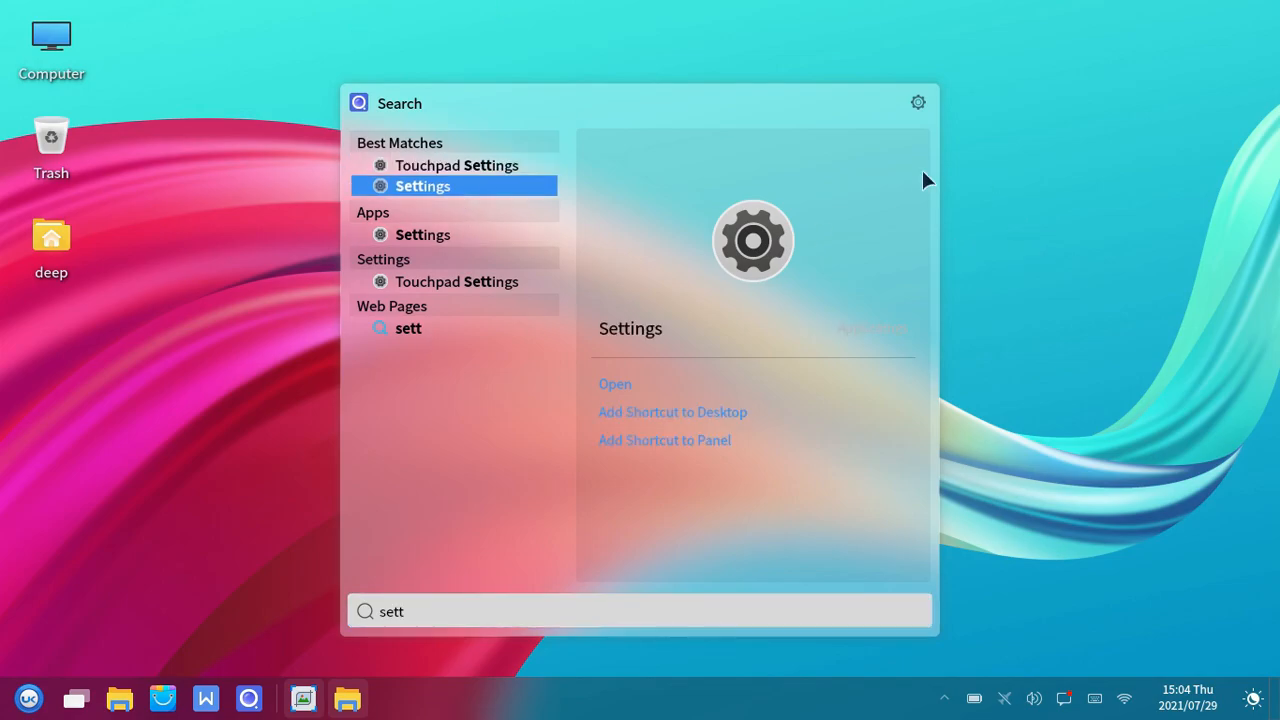
left_click(614, 384)
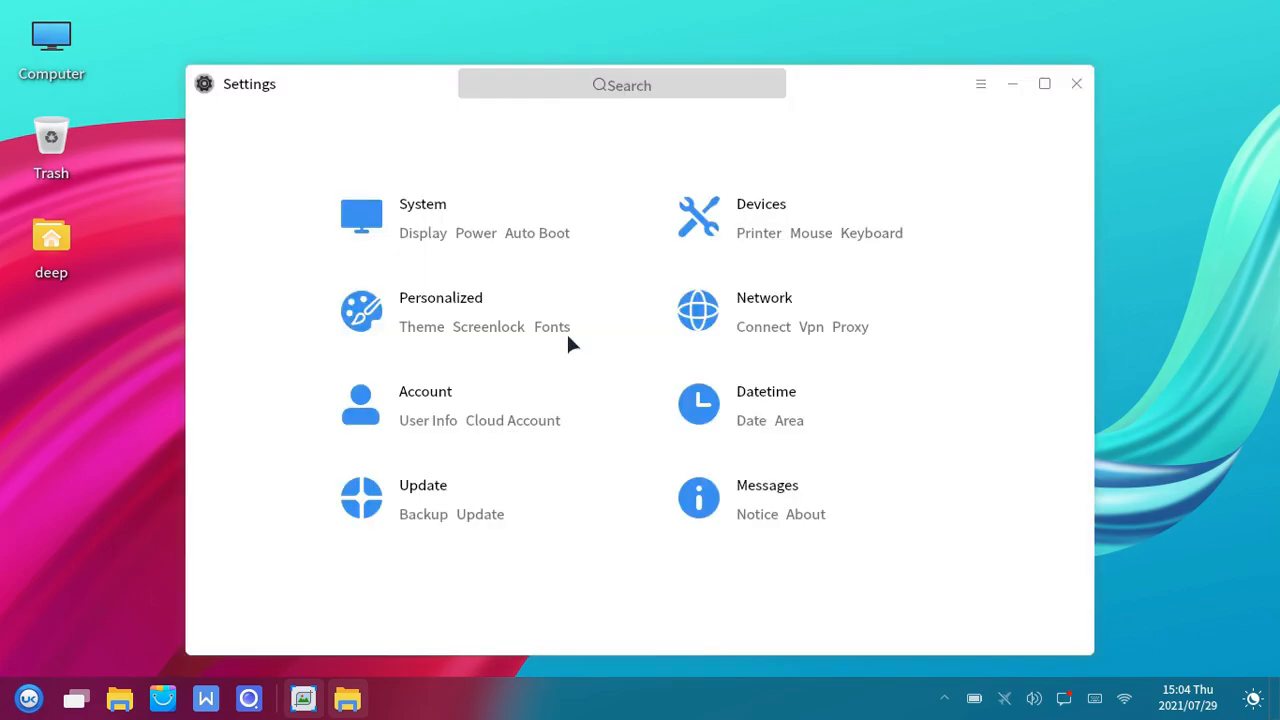
left_click(804, 514)
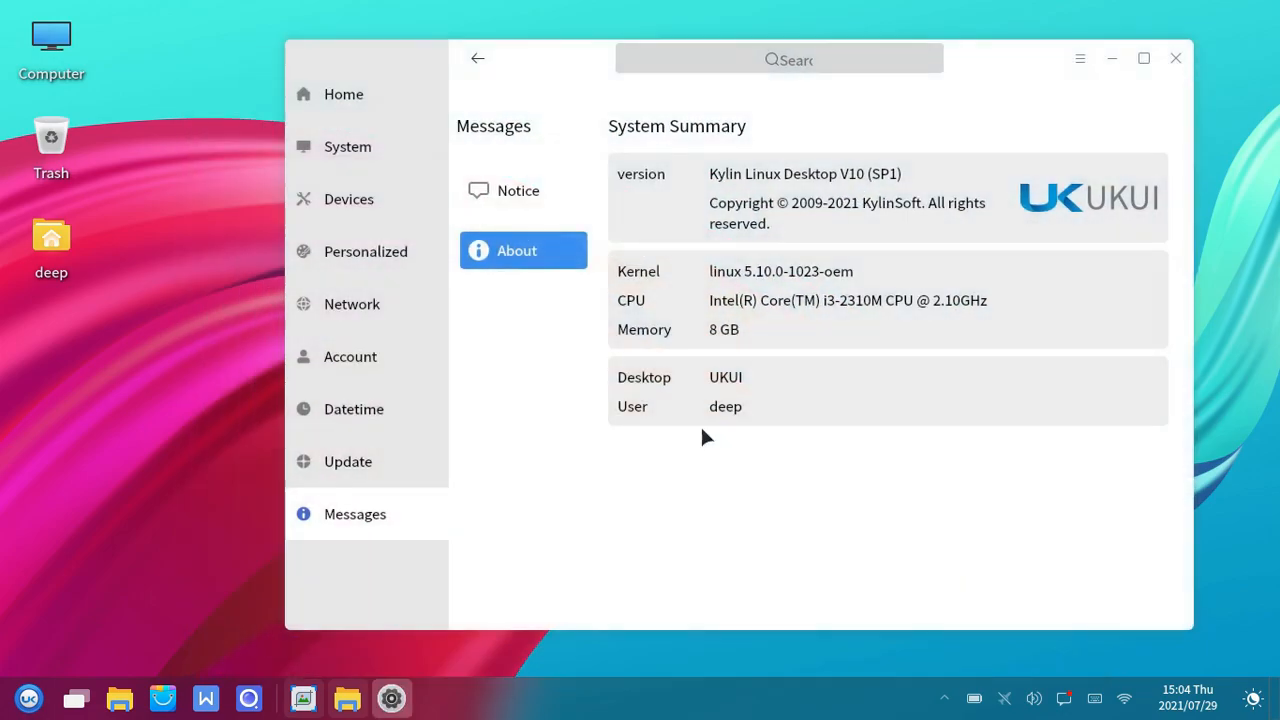
mouse_move(1176, 58)
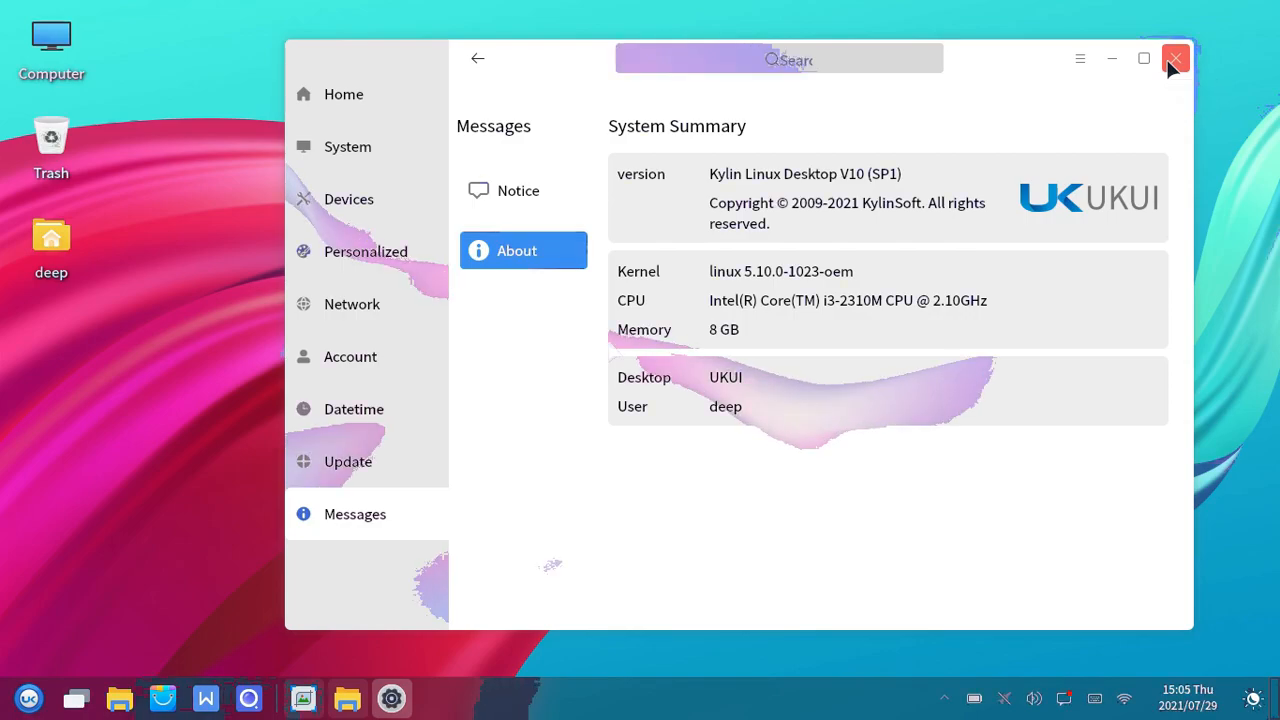
left_click(1176, 60)
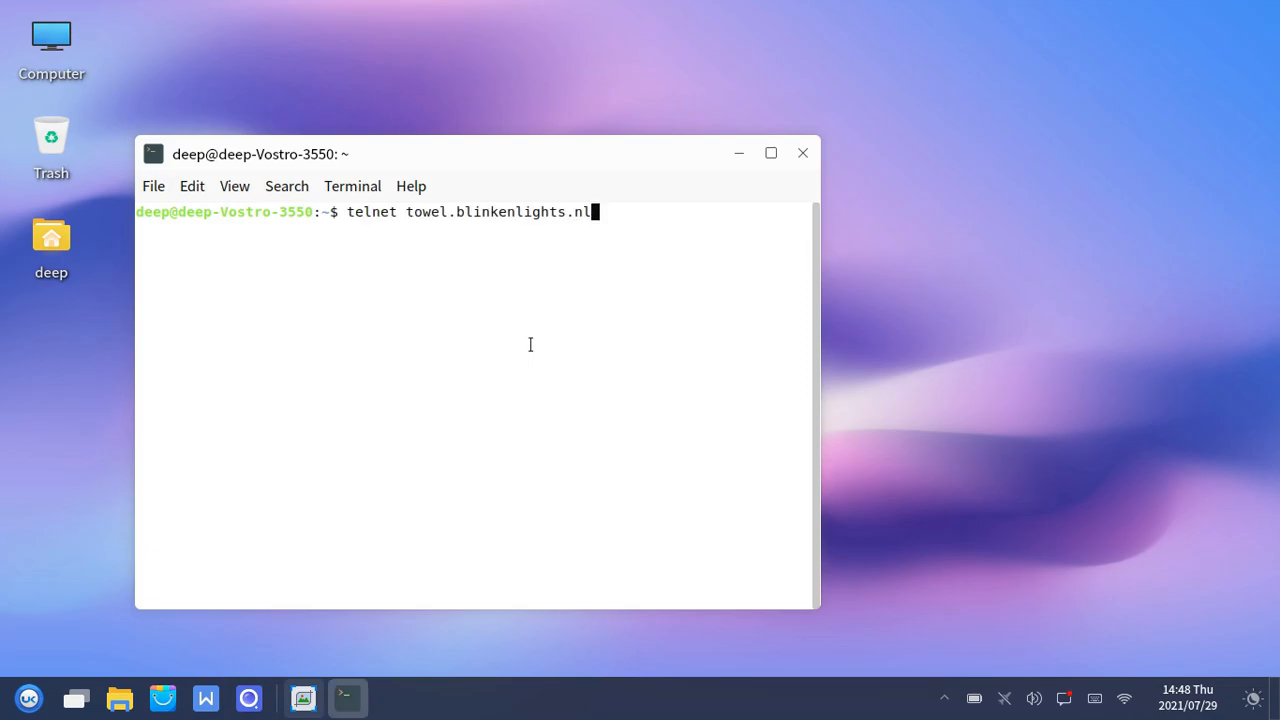
mouse_move(770, 152)
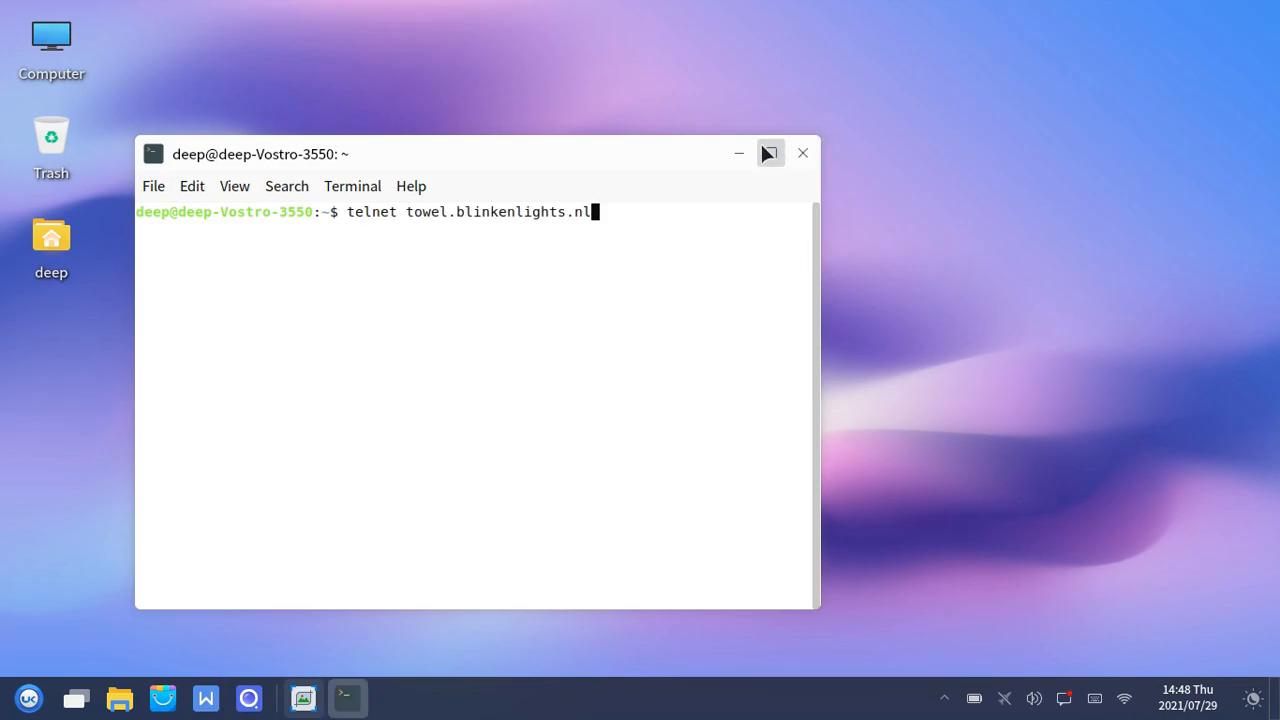
Maximize the terminal running the telnet towel.blinkenlights.nl session
left_click(768, 152)
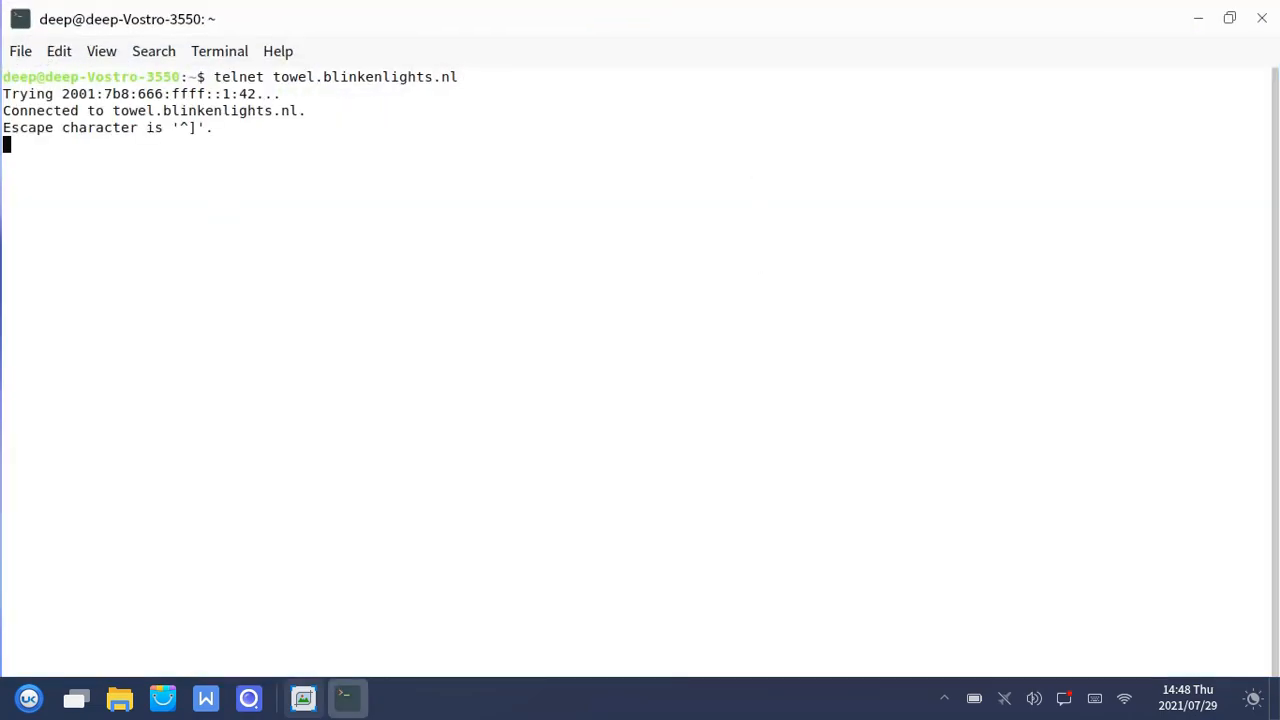